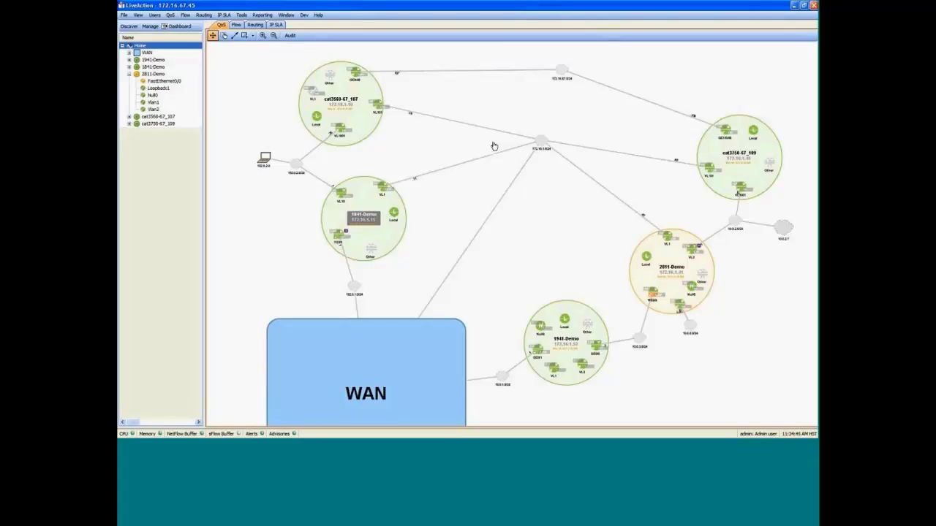
mouse_move(484, 153)
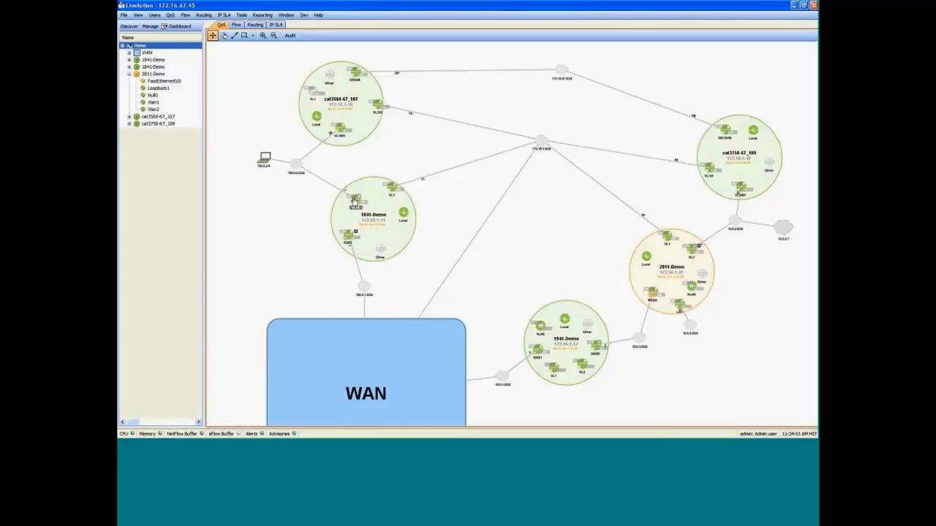
mouse_move(382, 235)
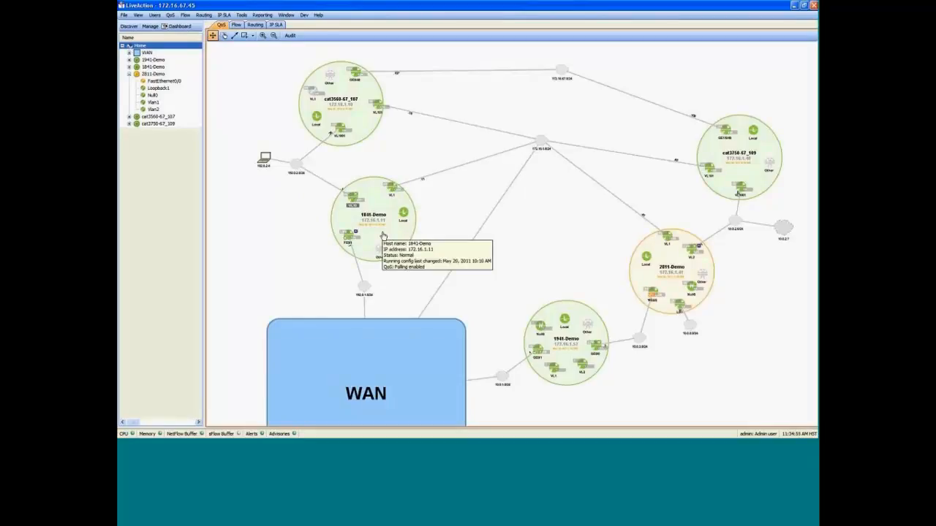
mouse_move(780, 372)
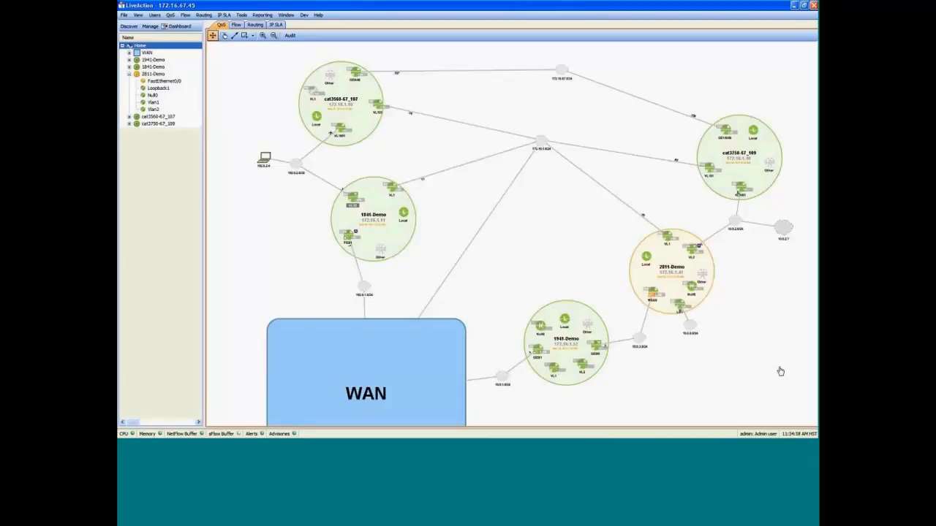
mouse_move(593, 294)
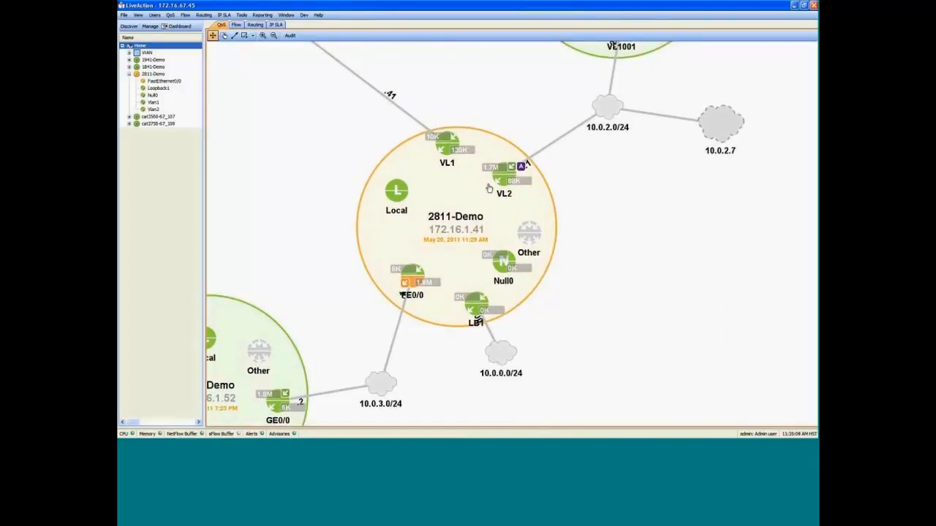
mouse_move(621, 192)
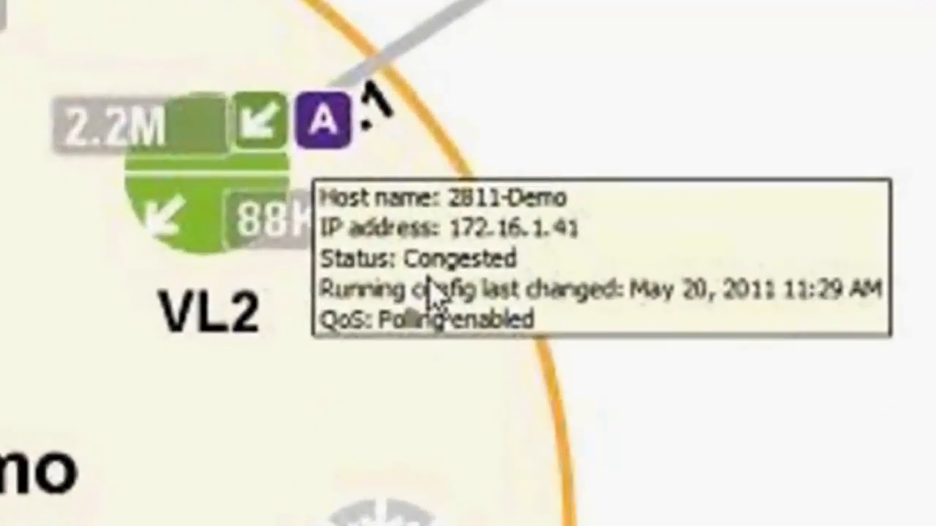
mouse_move(219, 315)
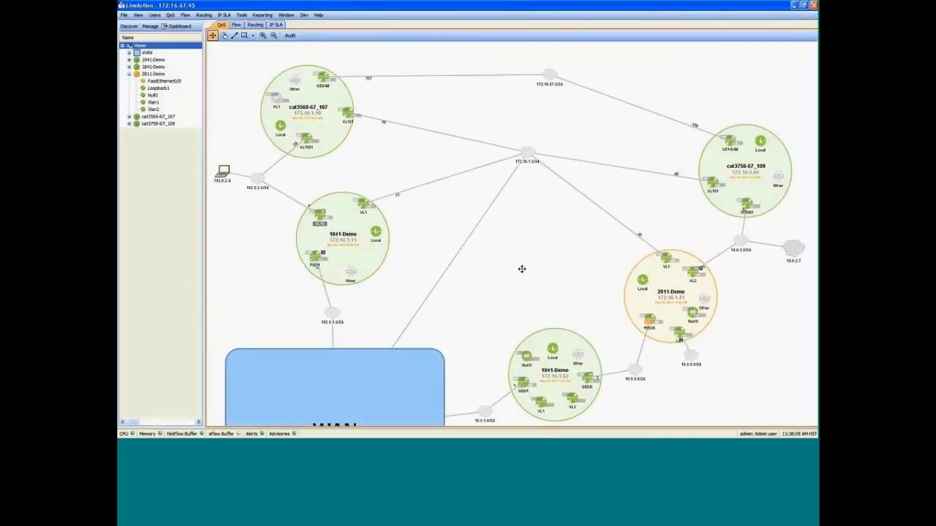
mouse_move(518, 285)
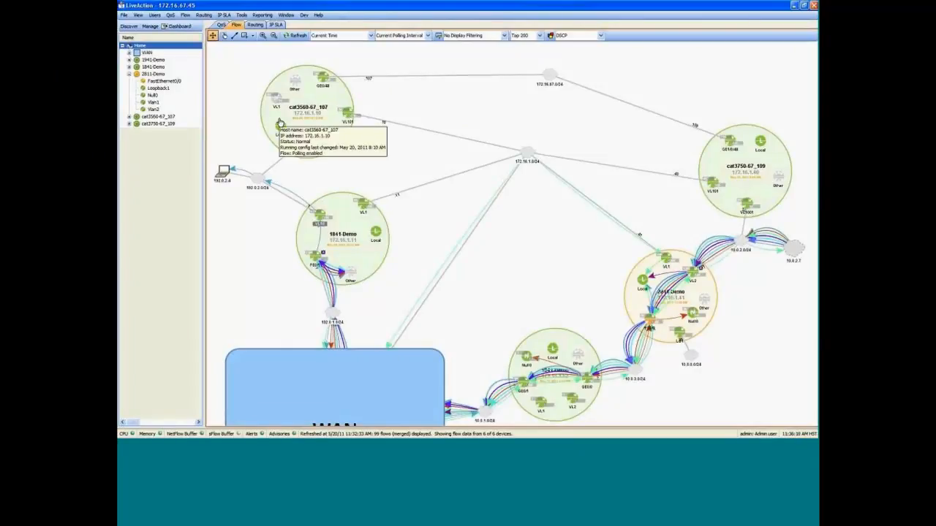
mouse_move(399, 184)
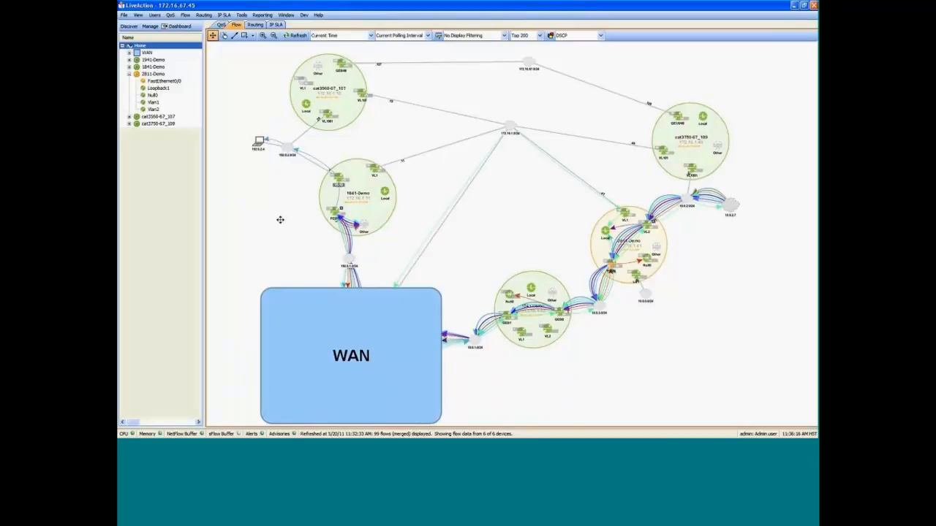
mouse_move(291, 121)
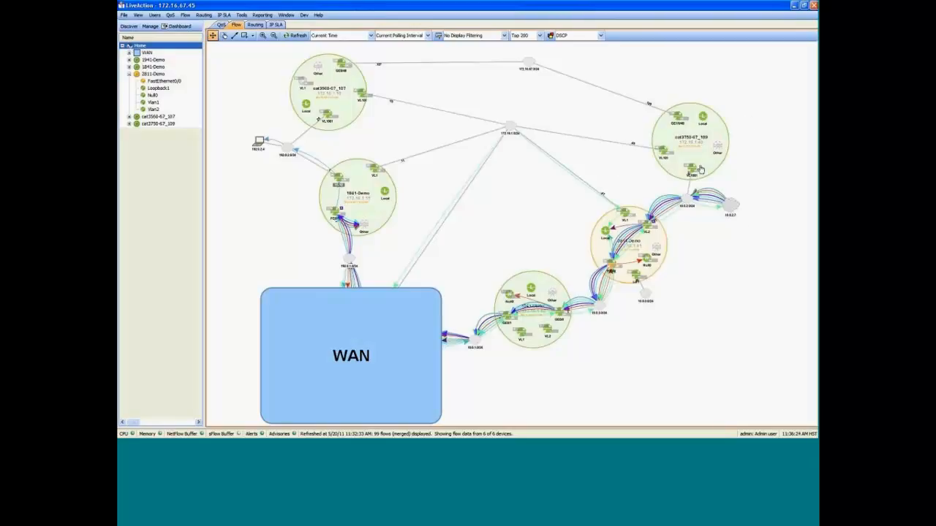
mouse_move(329, 89)
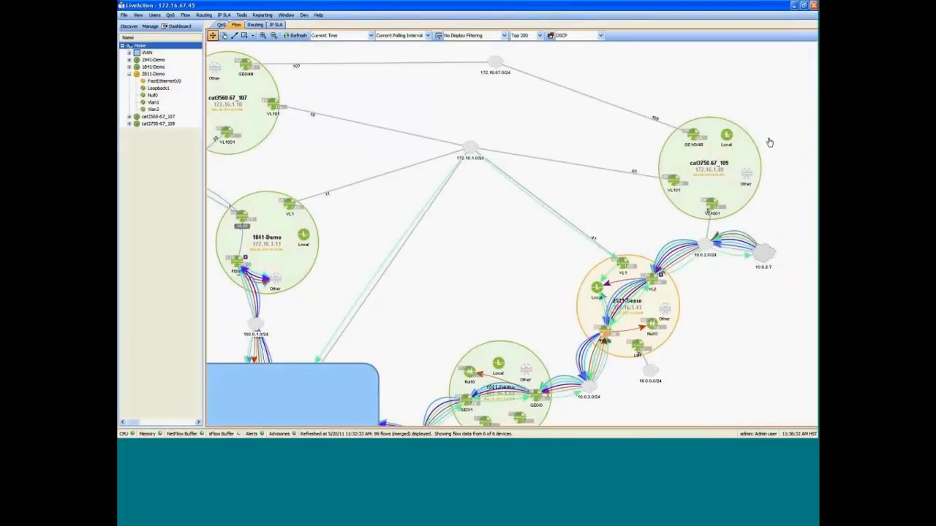
mouse_move(733, 181)
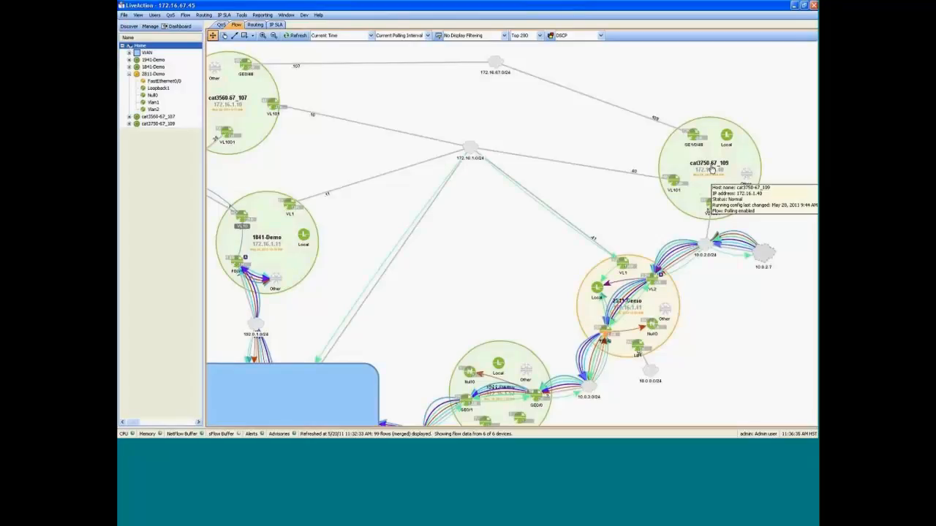
mouse_move(612, 302)
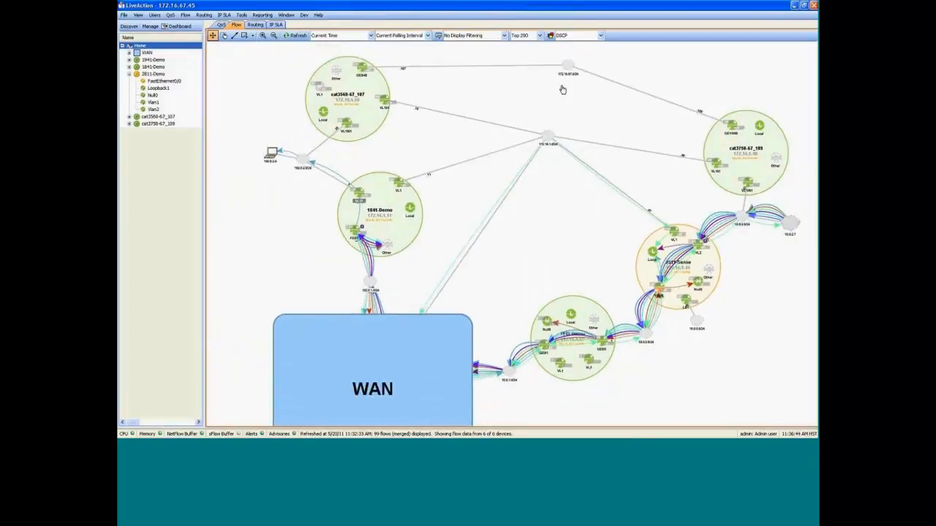
Step: Refresh the flow map to redraw 77 flows collected from all 6 devices
left_click(295, 35)
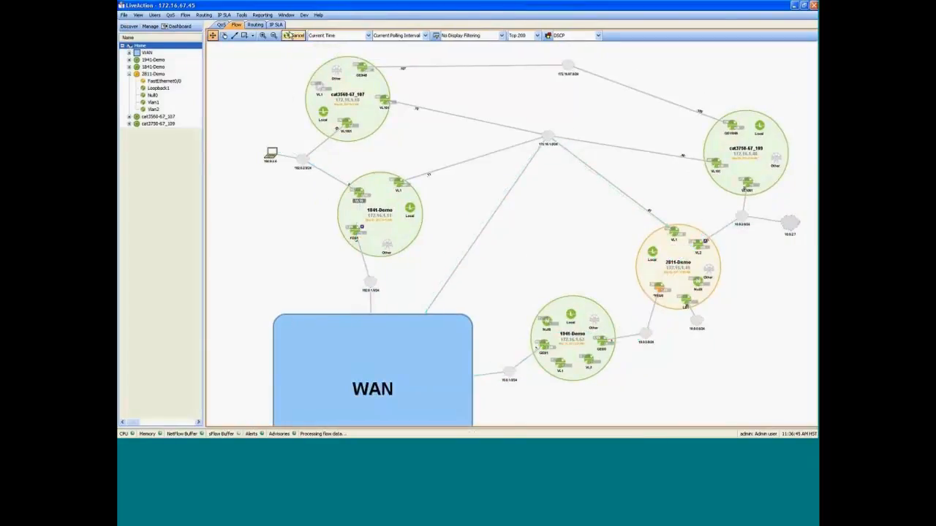
left_click(291, 35)
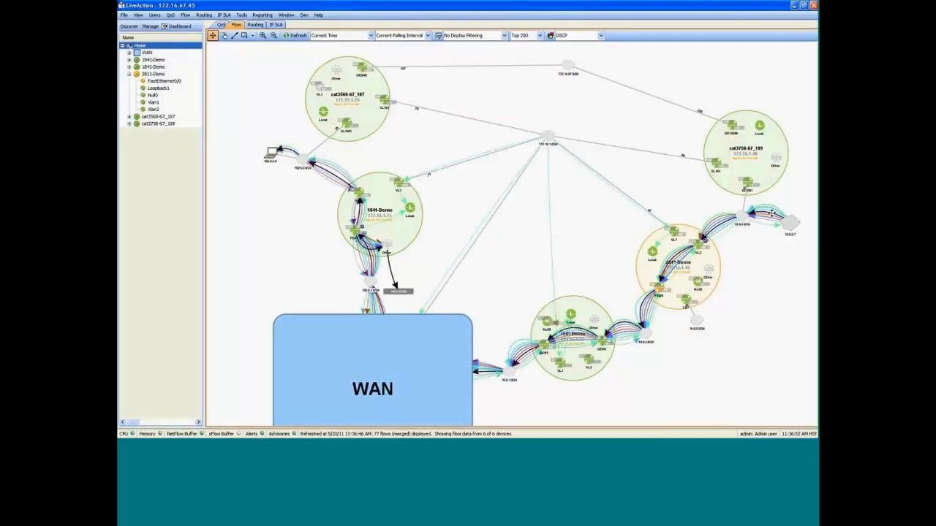
mouse_move(287, 161)
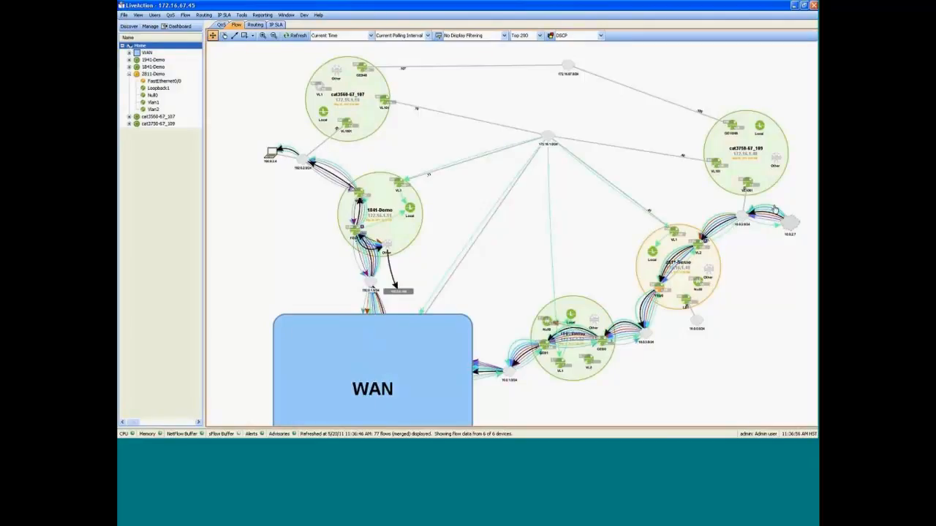
mouse_move(601, 312)
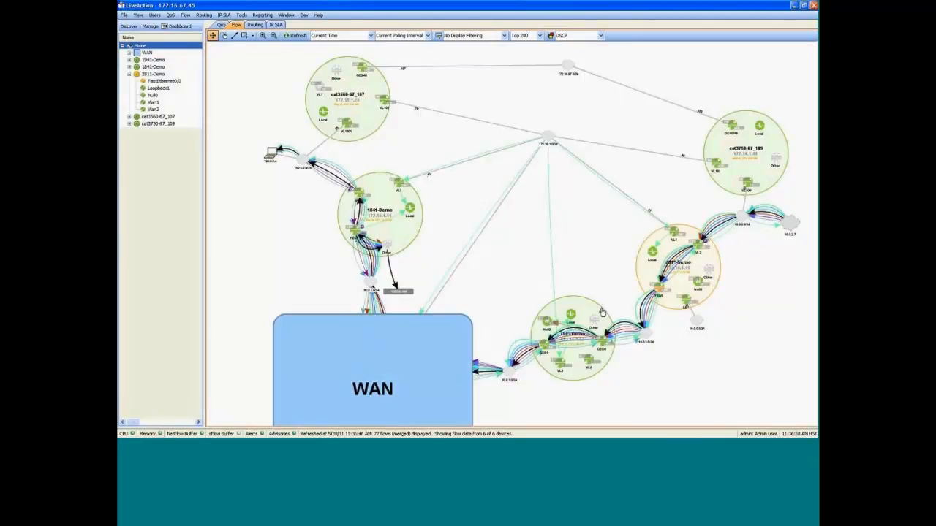
mouse_move(373, 337)
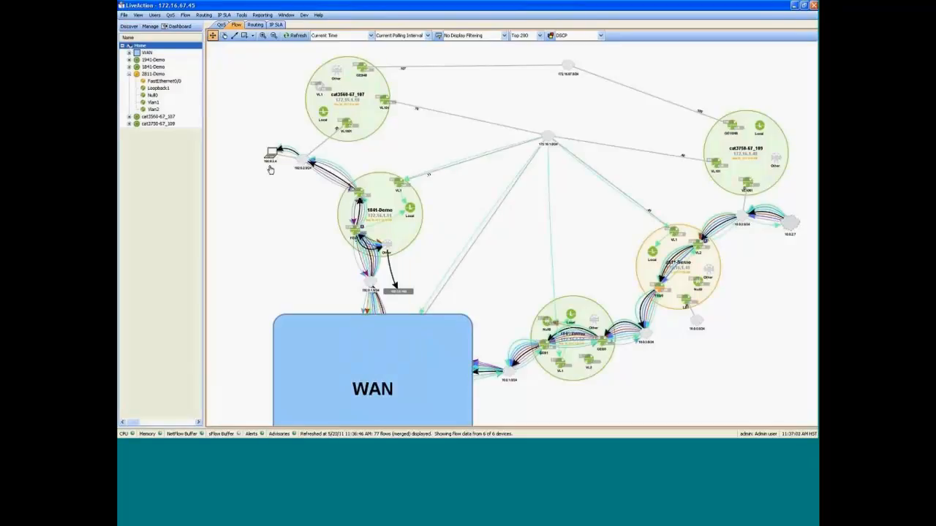
mouse_move(263, 151)
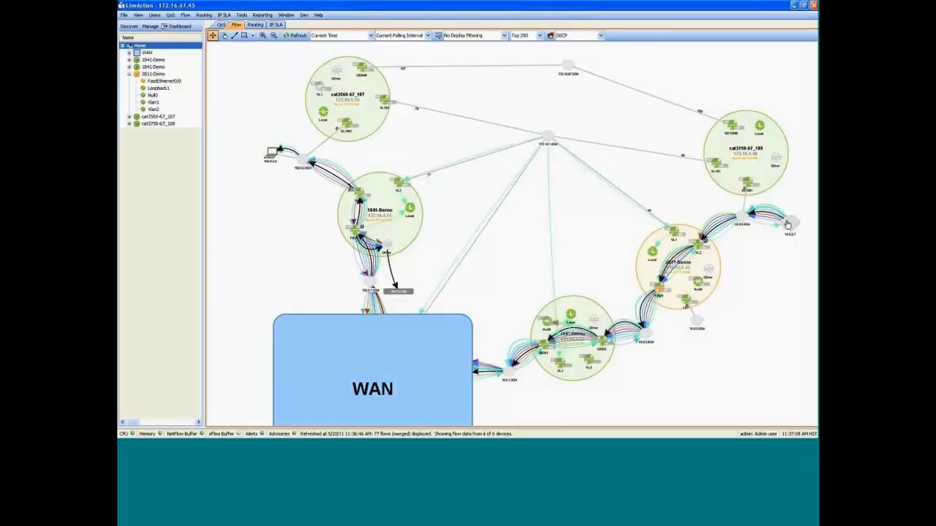
mouse_move(784, 222)
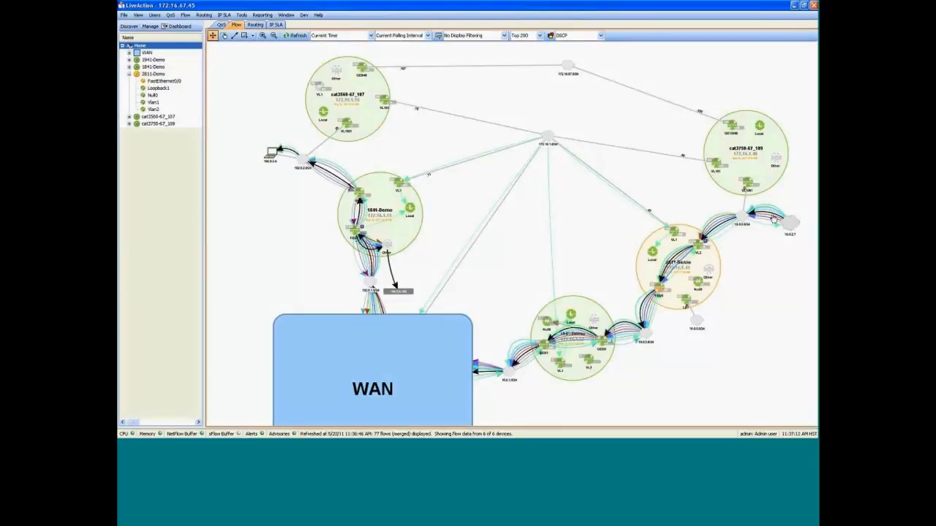
mouse_move(269, 161)
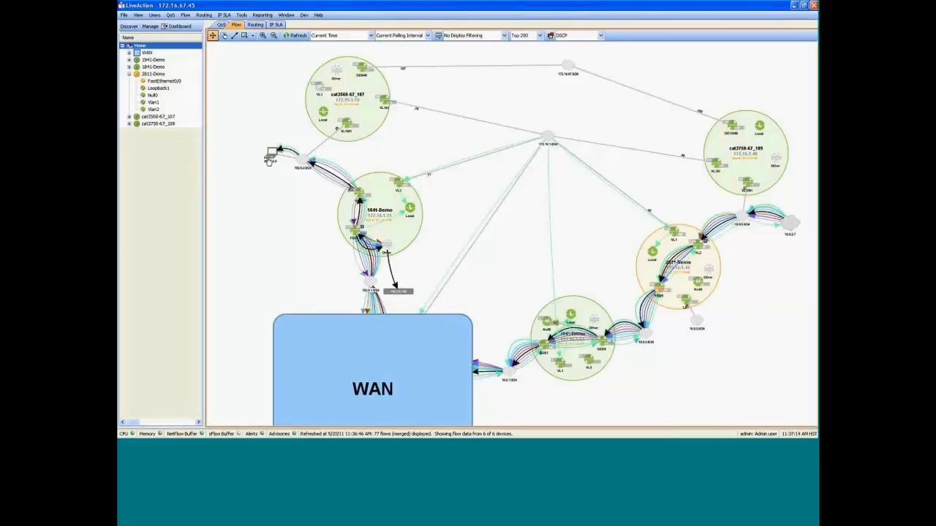
mouse_move(274, 153)
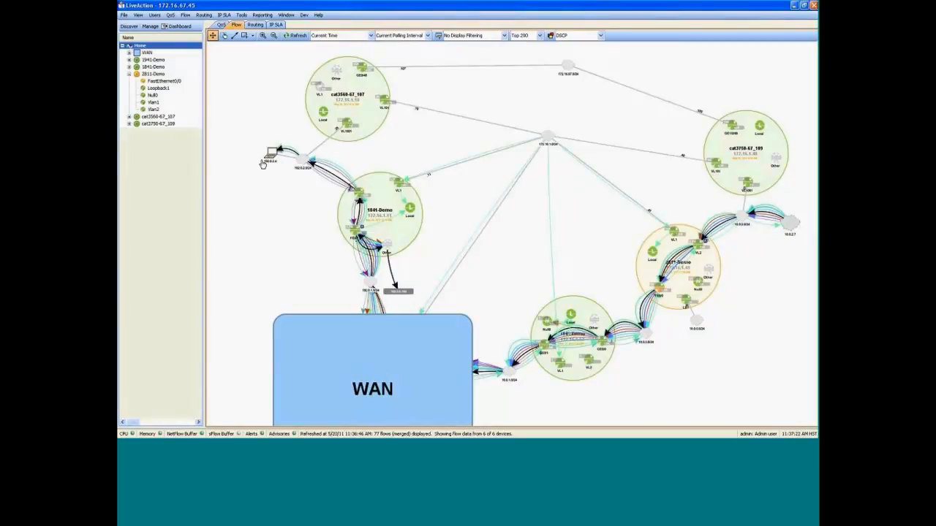
mouse_move(380, 162)
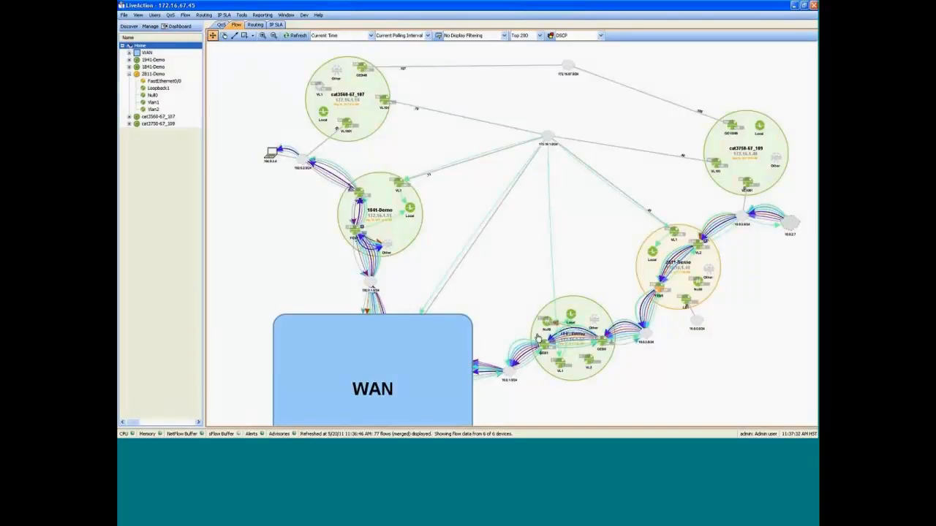
mouse_move(539, 304)
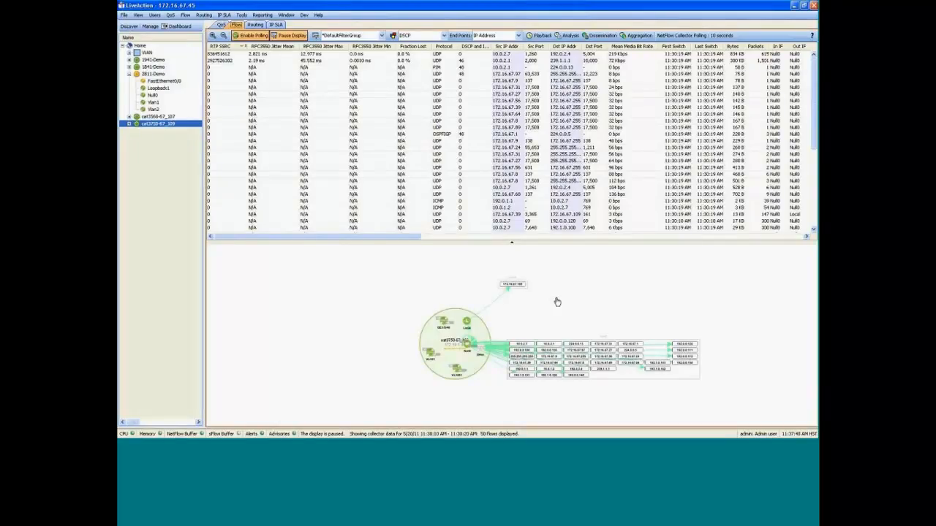
mouse_move(748, 148)
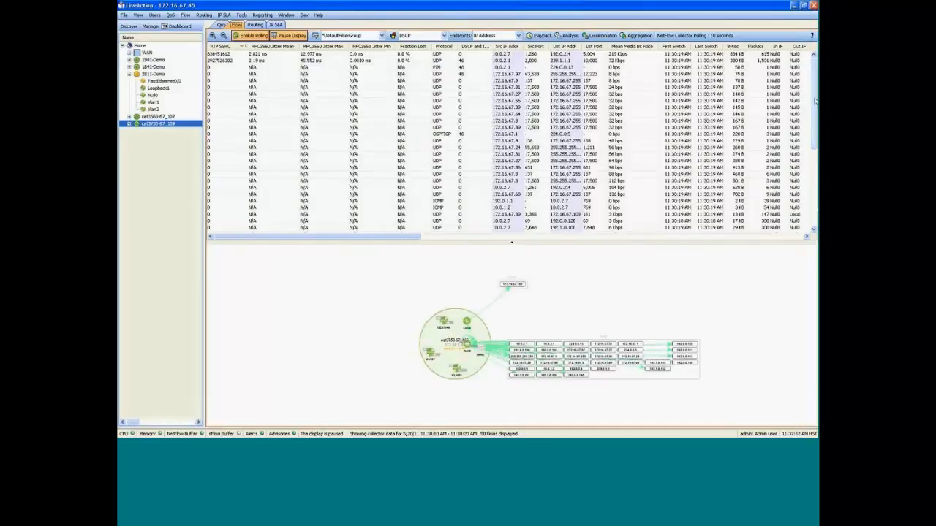
scroll("down", 3)
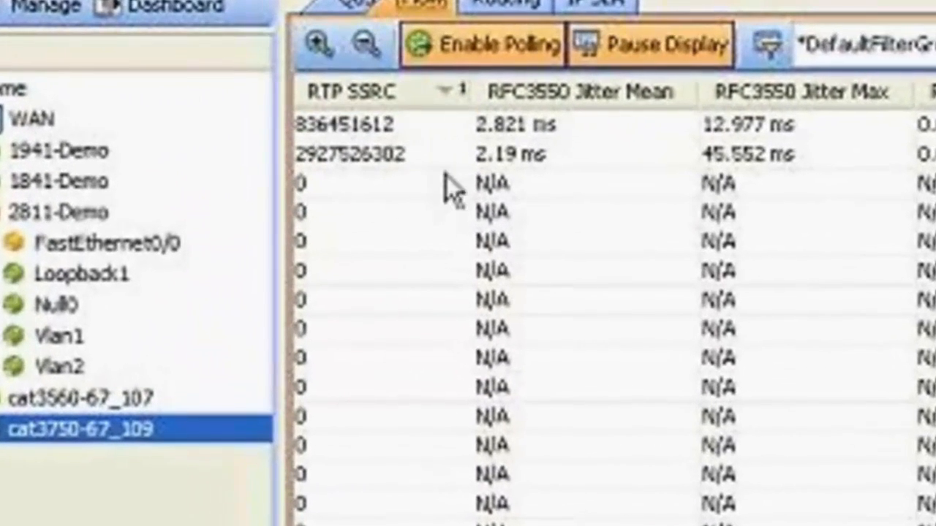
mouse_move(416, 216)
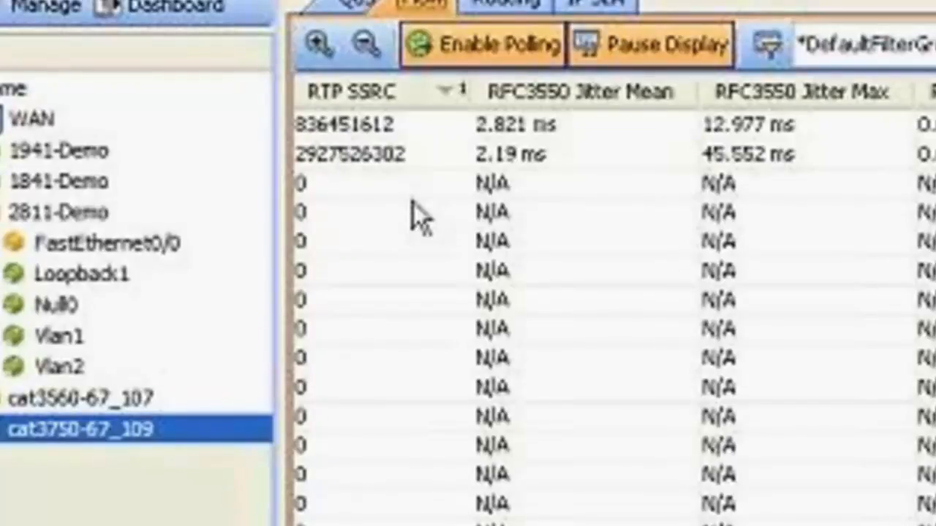
mouse_move(662, 179)
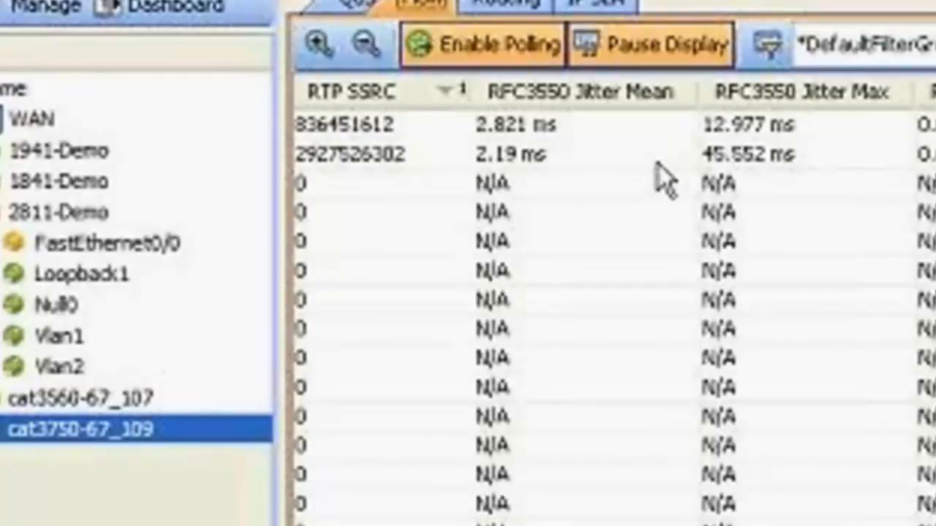
mouse_move(566, 219)
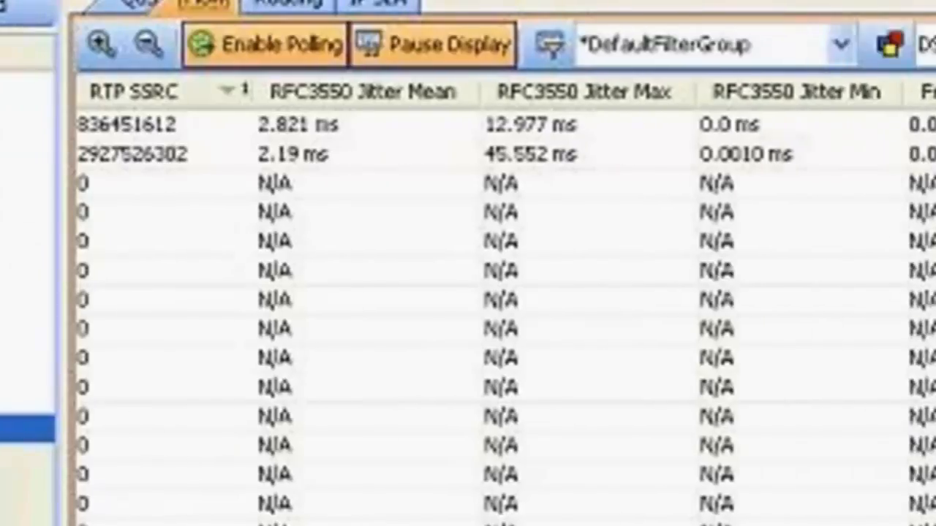
scroll("right", 3)
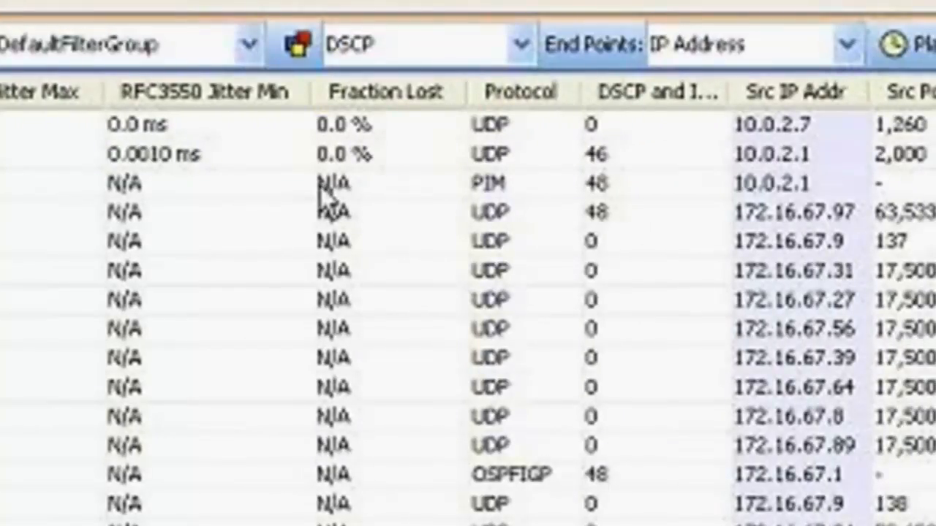
mouse_move(325, 204)
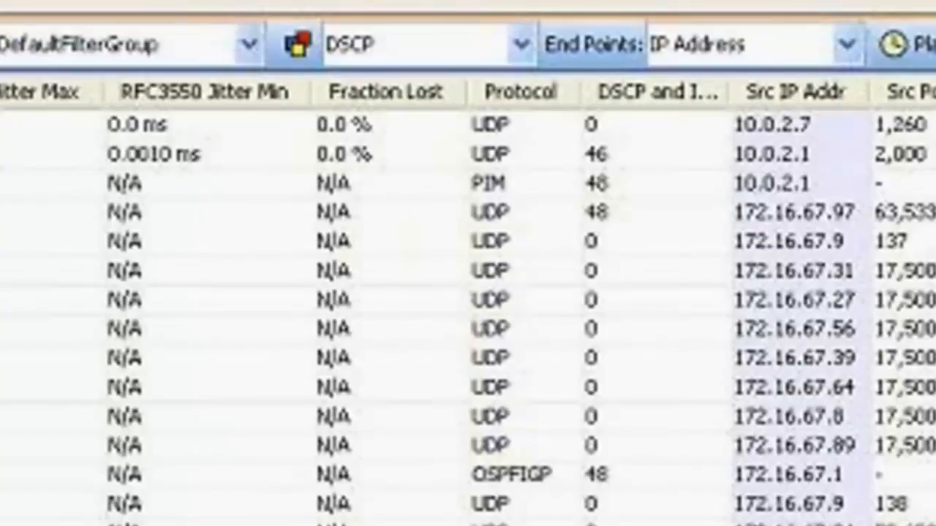
scroll("right", 3)
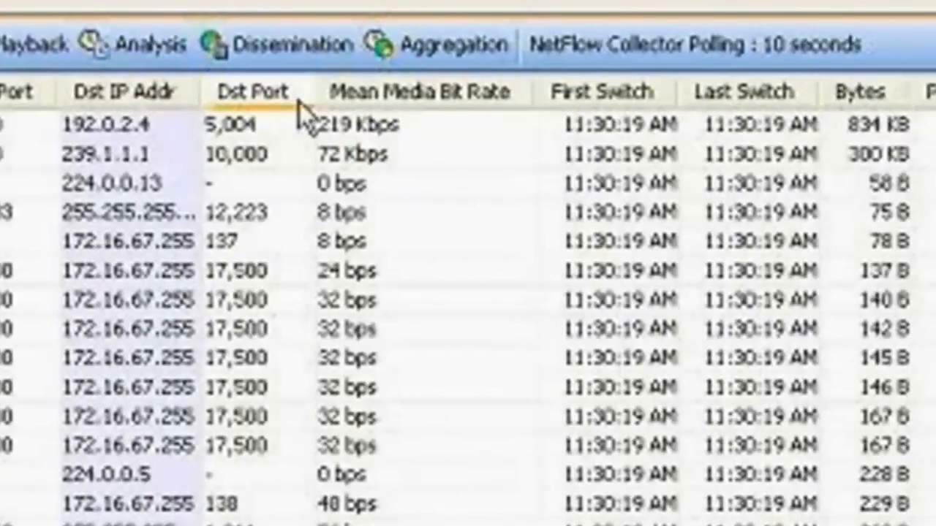
mouse_move(394, 242)
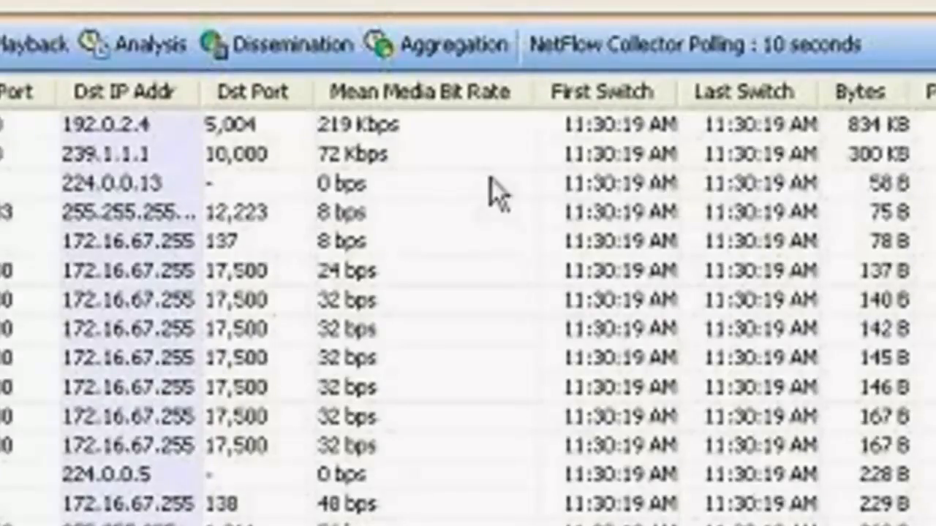
mouse_move(520, 153)
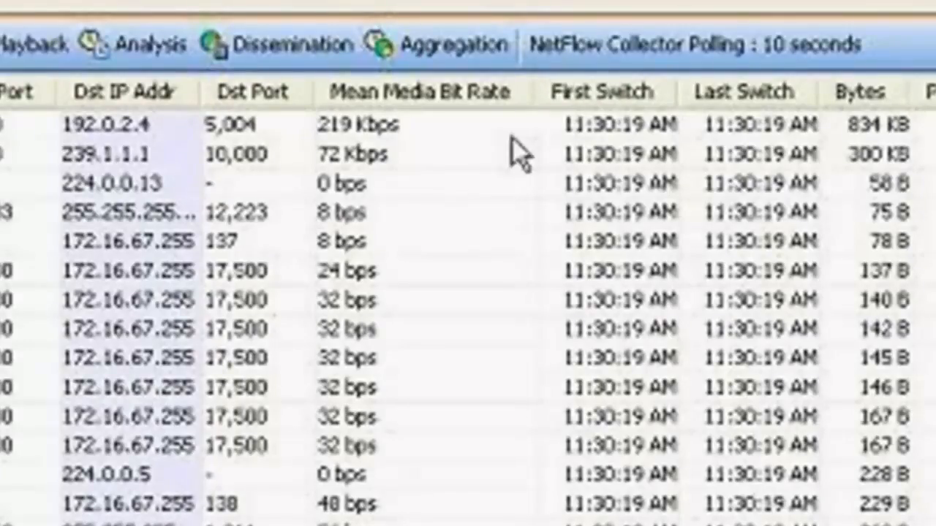
mouse_move(285, 168)
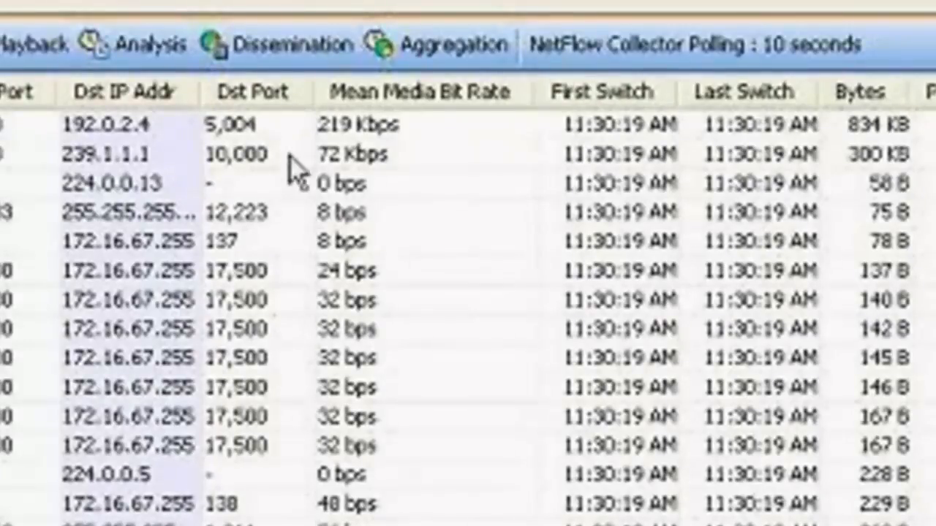
mouse_move(289, 172)
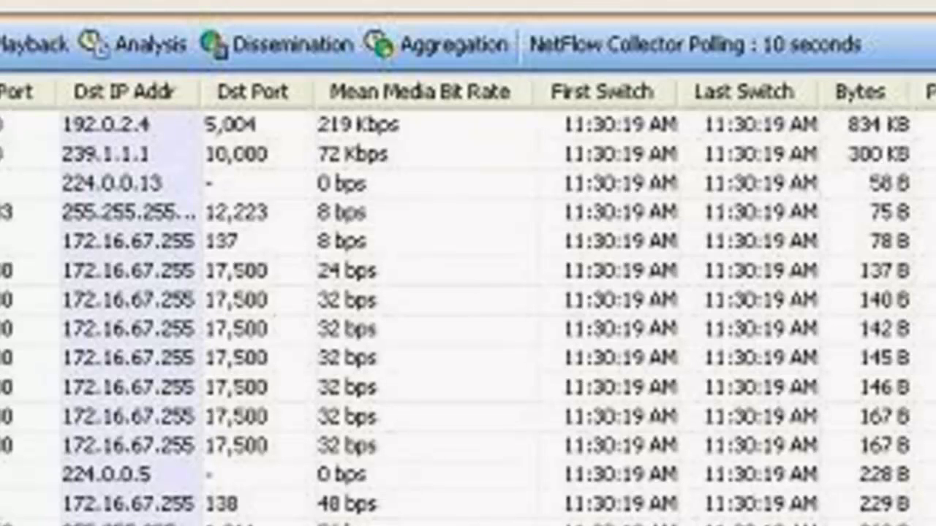
scroll("right", 3)
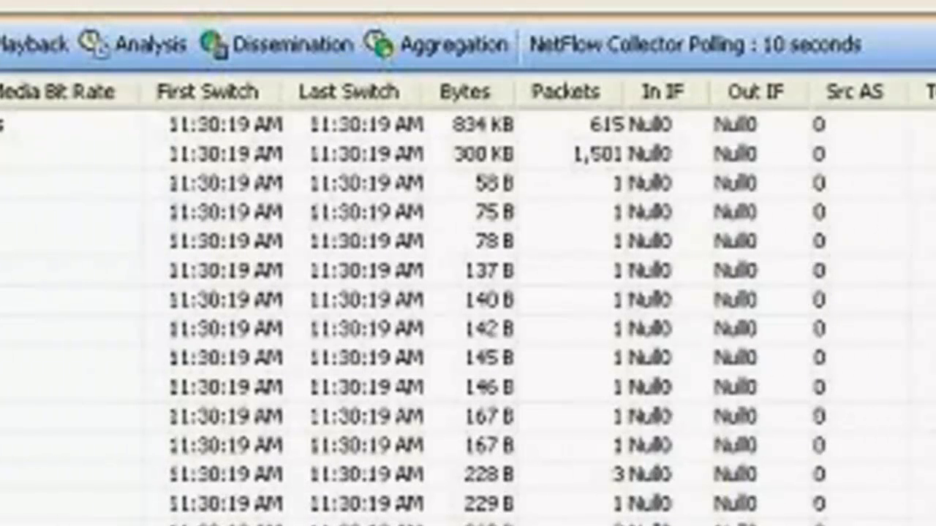
scroll("right", 3)
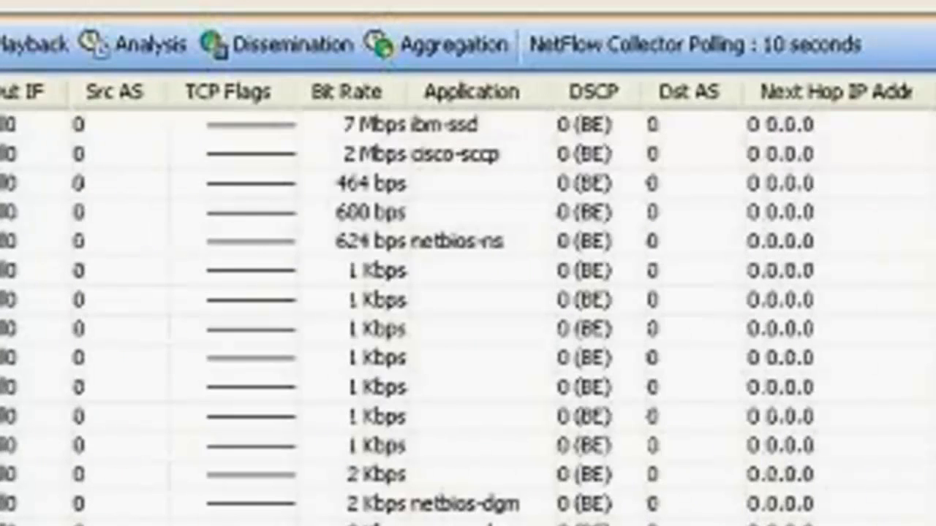
scroll("right", 3)
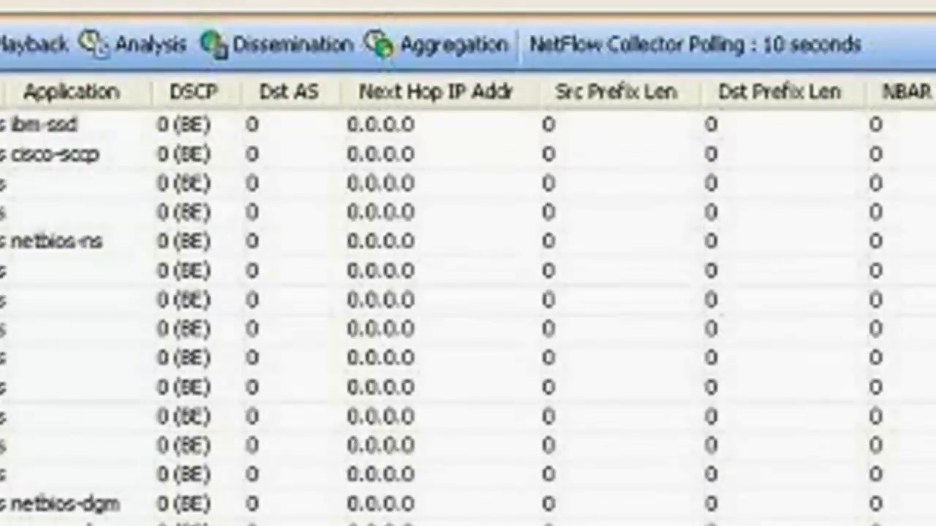
scroll("right", 3)
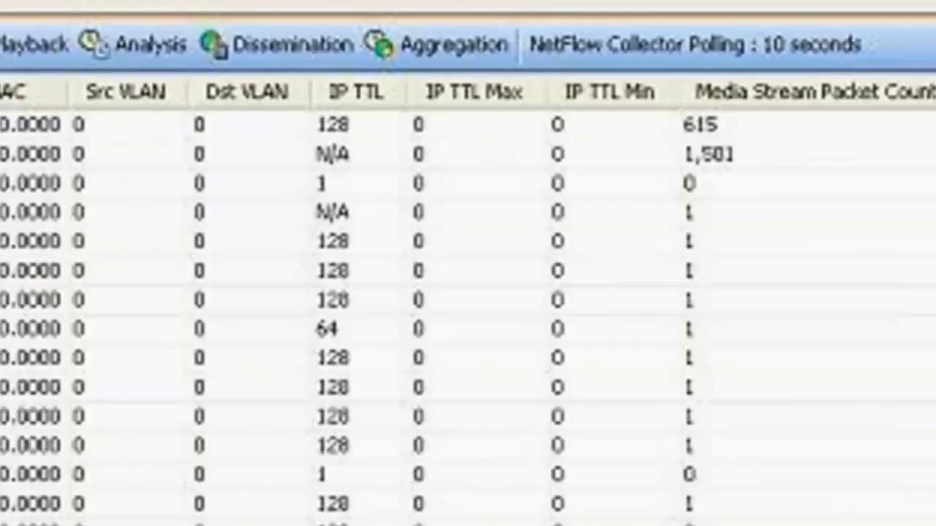
scroll("right", 3)
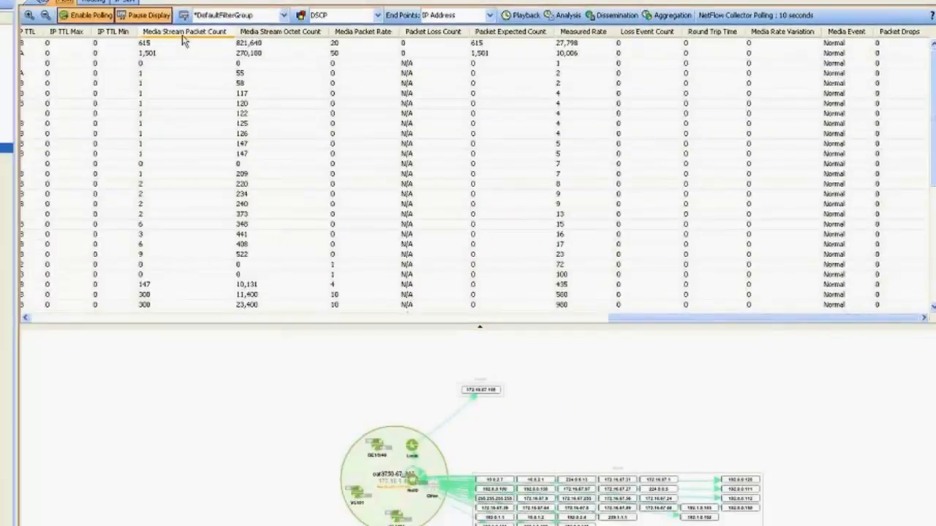
mouse_move(291, 35)
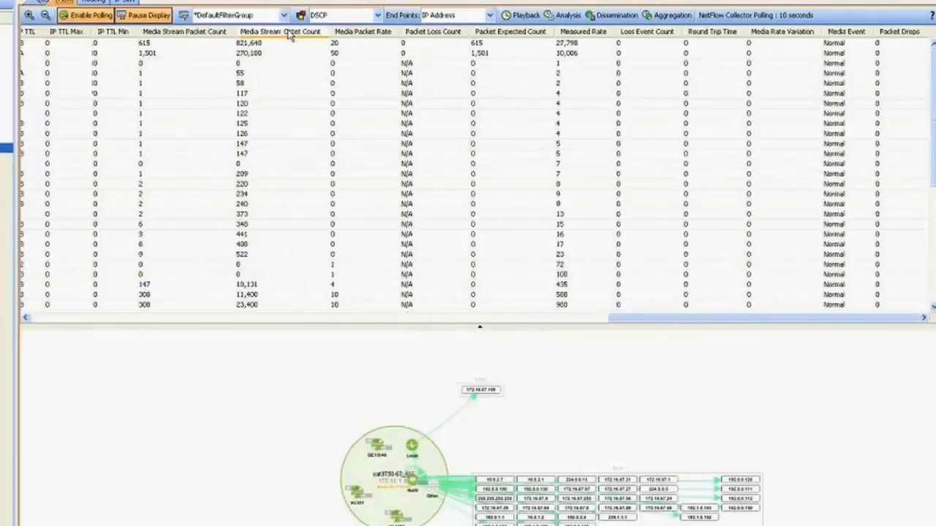
Step: Scroll the flow table left to reach the Media Stream Octet Count and Packet Loss Count columns
scroll("left", 3)
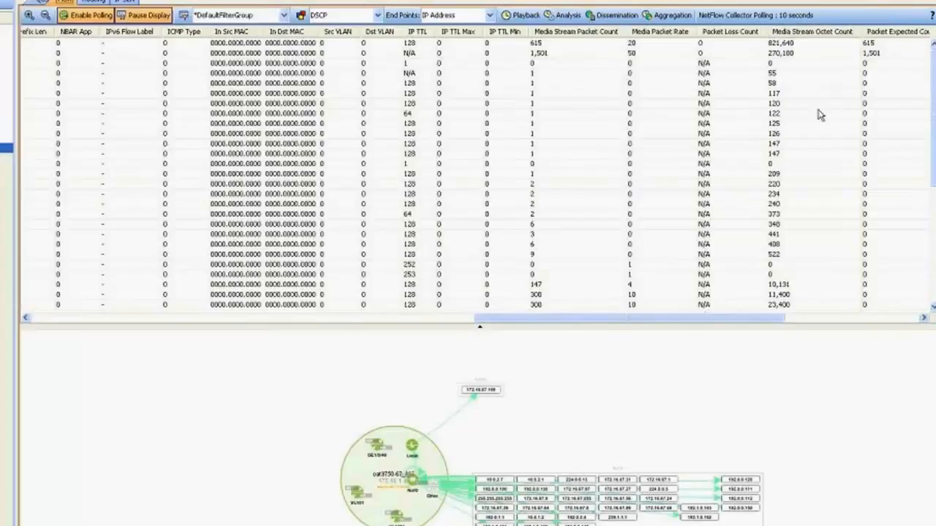
mouse_move(738, 194)
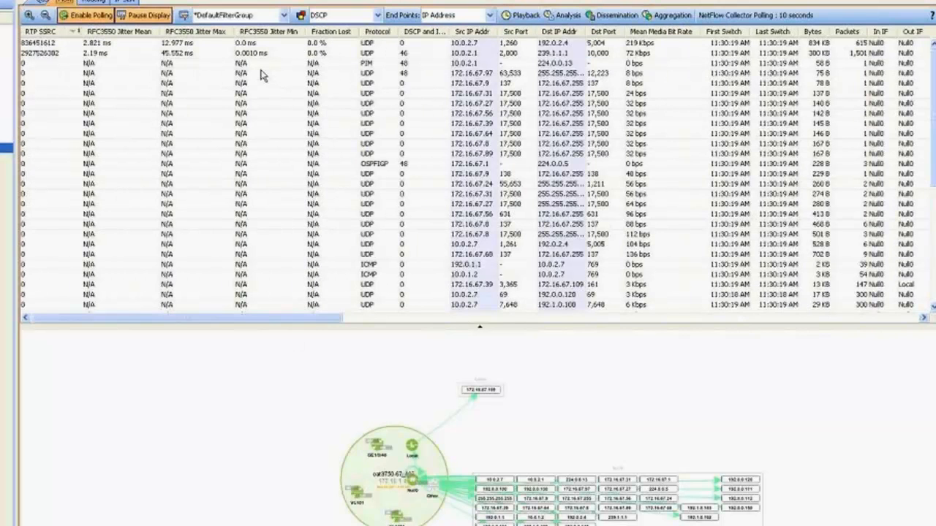
mouse_move(313, 170)
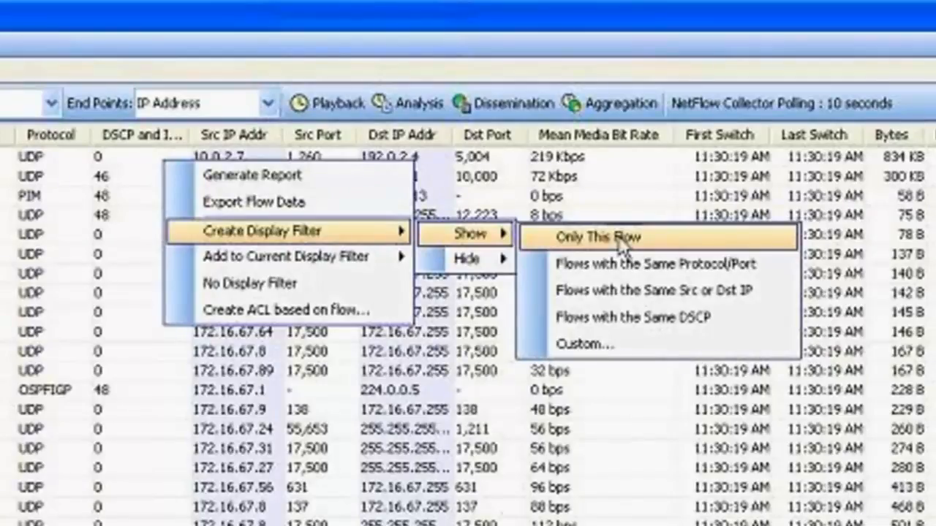
Step: Filter the flow table to only the UDP flow from 10.0.2.7 to 192.0.2.4
left_click(599, 236)
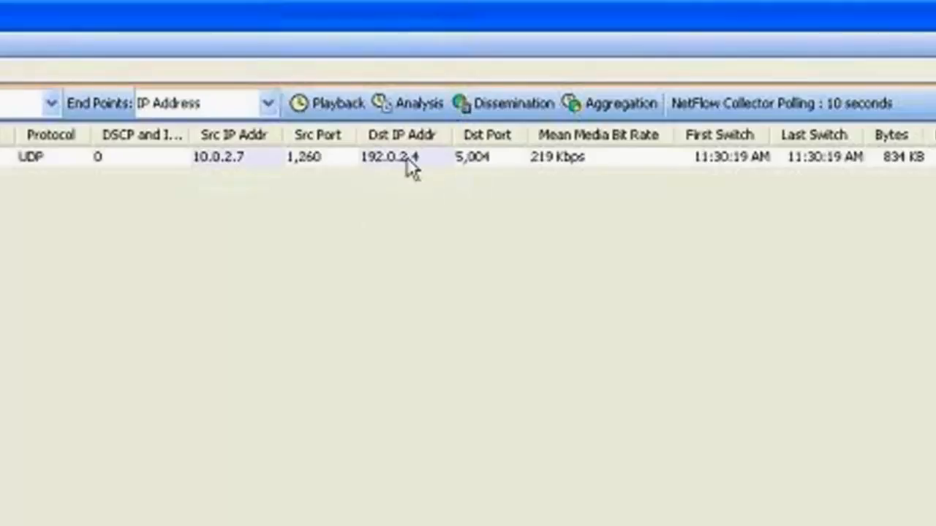
mouse_move(409, 165)
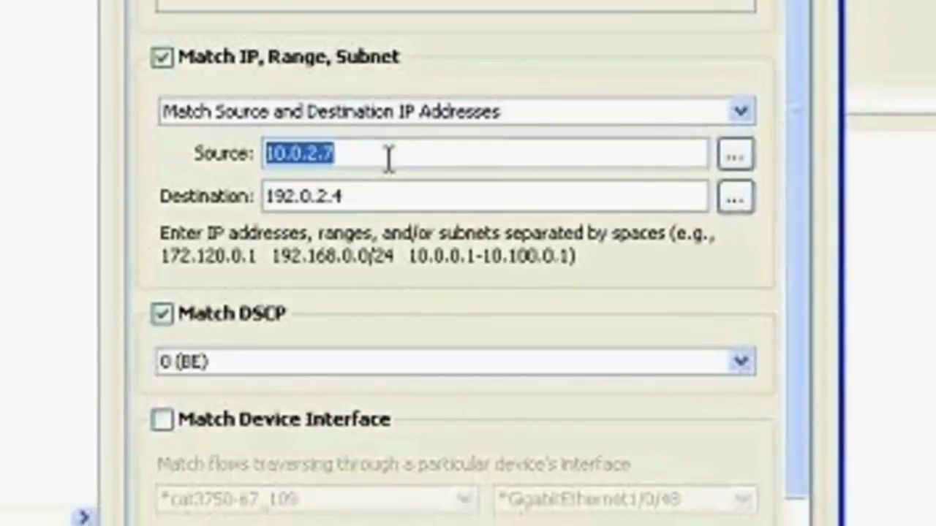
Step: Delete source IP 10.0.2.7 from the display filter and change how addresses are matched
key("Delete")
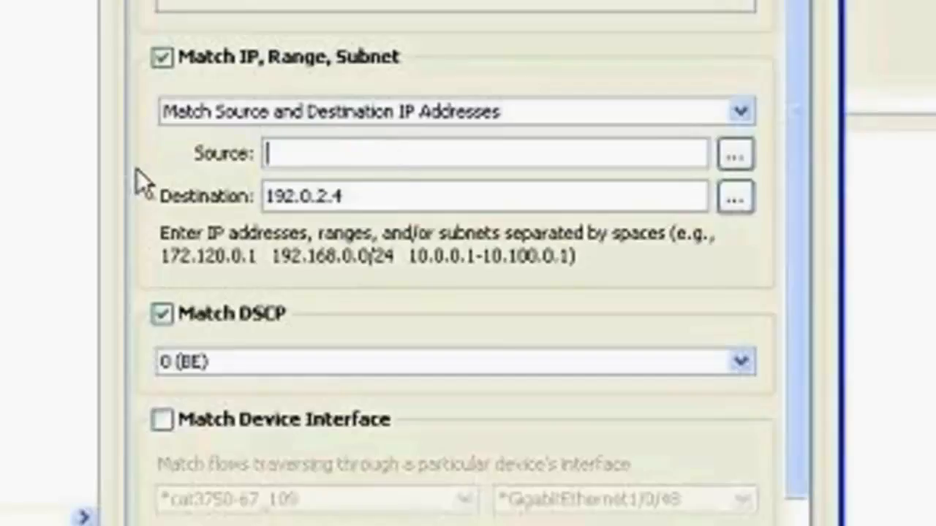
mouse_move(413, 109)
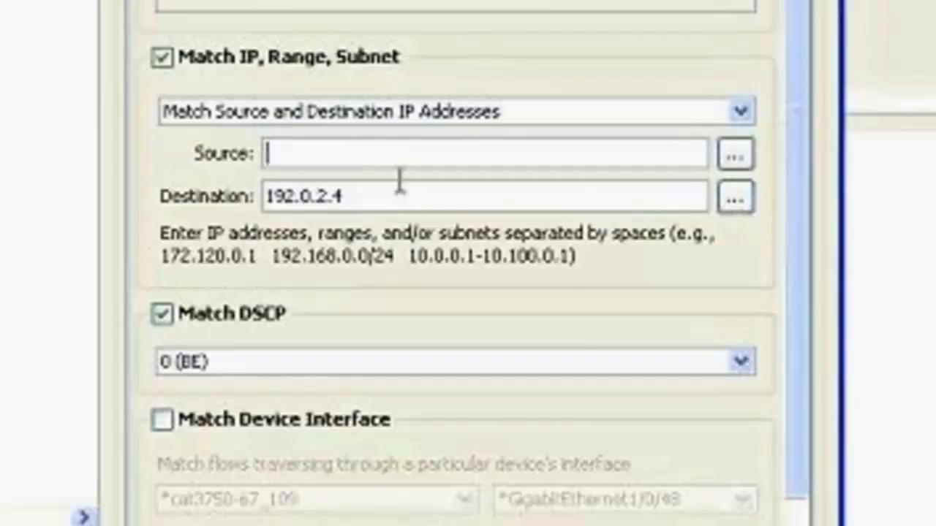
left_click(740, 111)
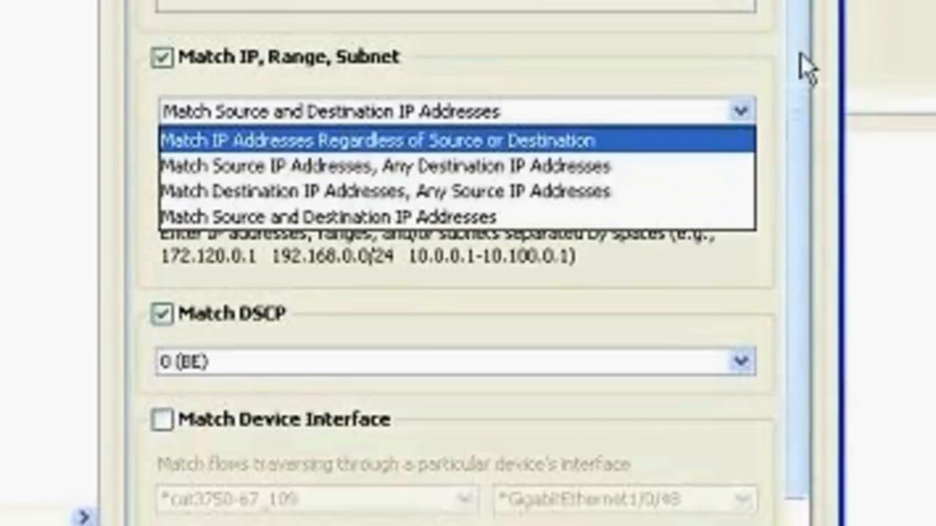
left_click(328, 215)
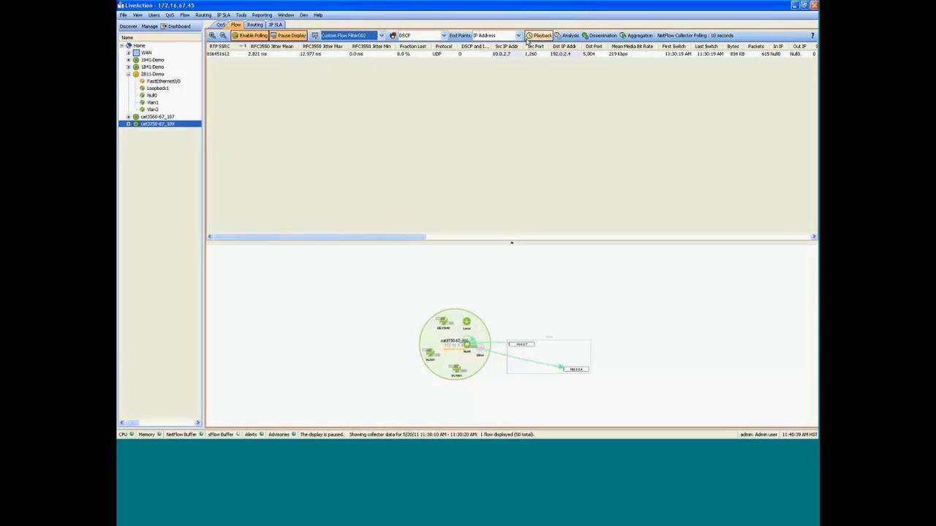
mouse_move(539, 36)
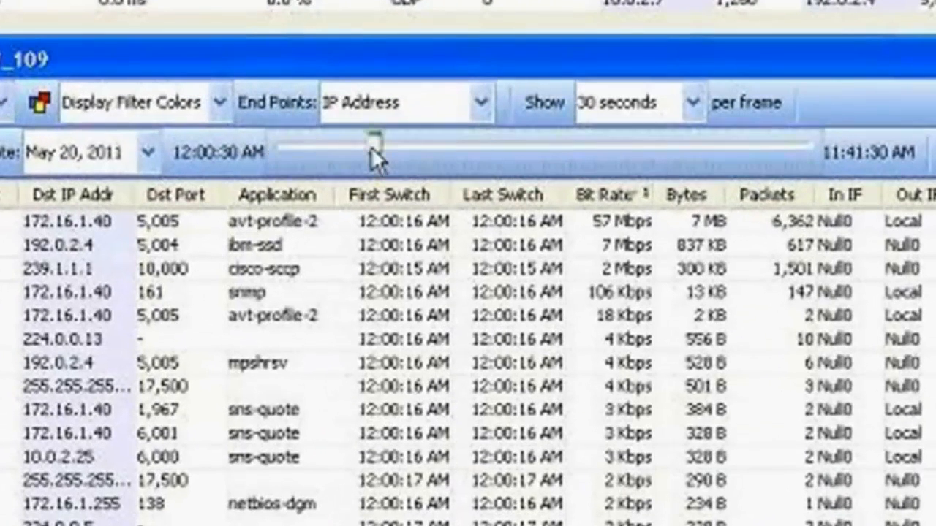
Step: Scrub historical playback from the start through midnight to the 5:22 AM traffic
left_click_drag(373, 152, 278, 152)
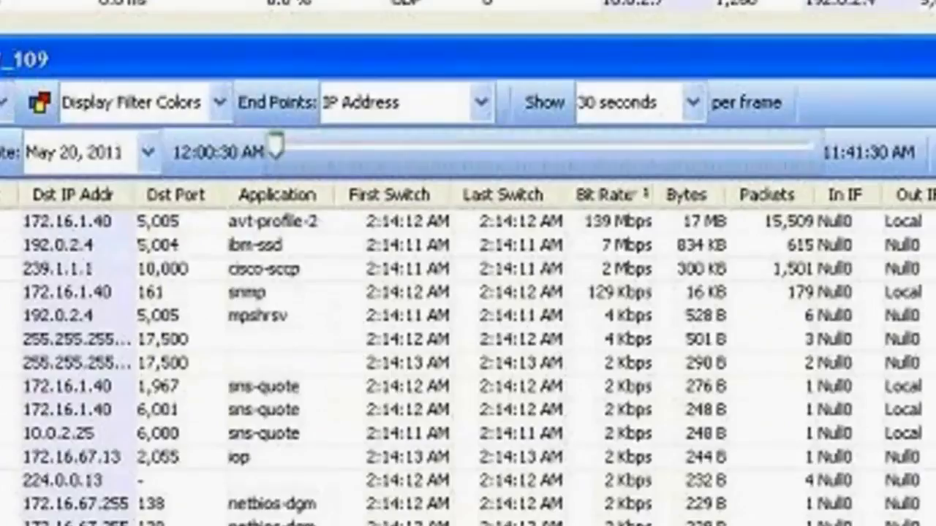
left_click_drag(278, 145, 453, 145)
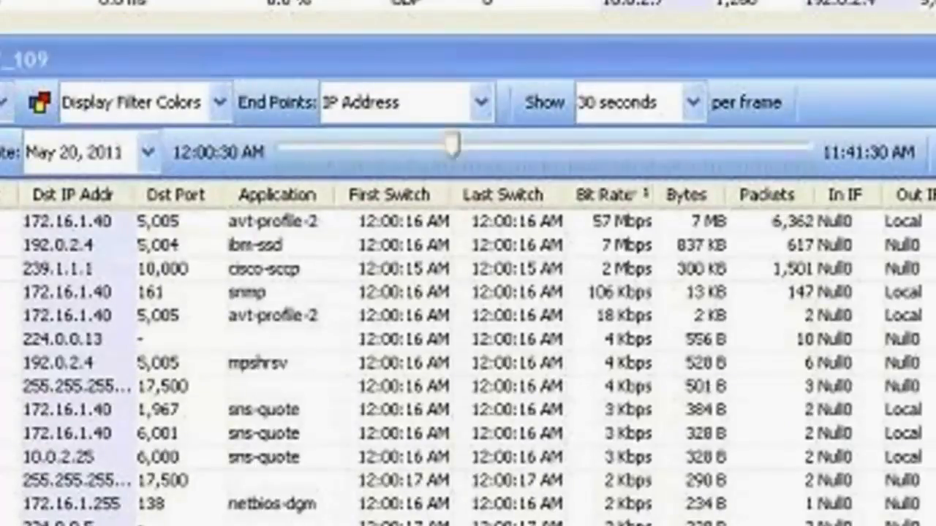
left_click_drag(453, 144, 519, 145)
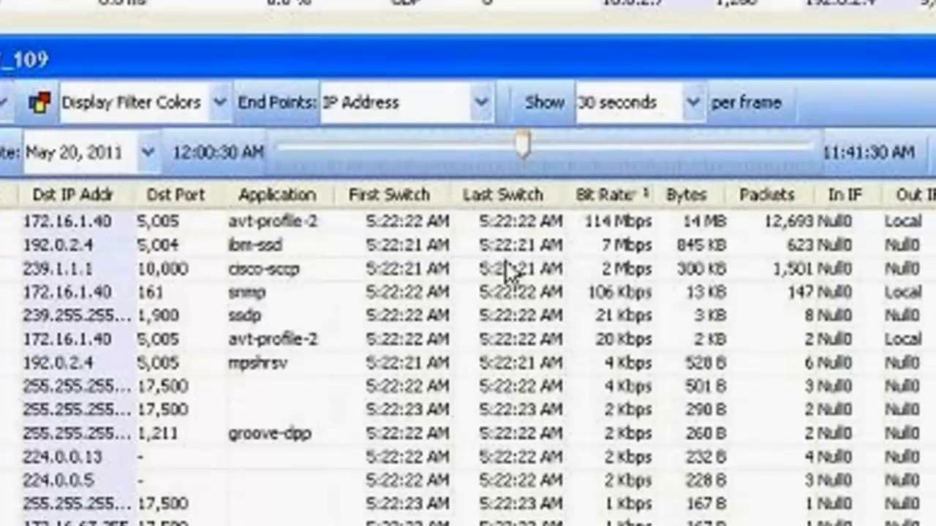
mouse_move(512, 270)
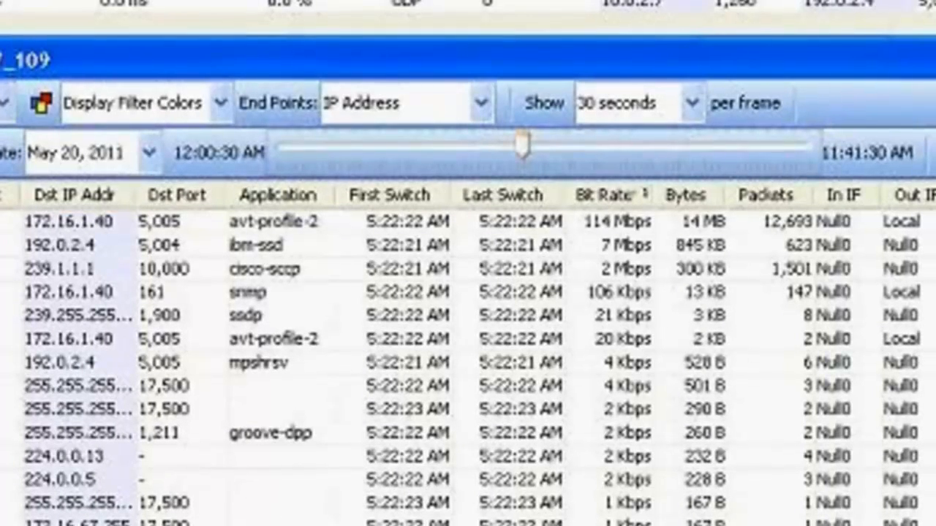
left_click(196, 169)
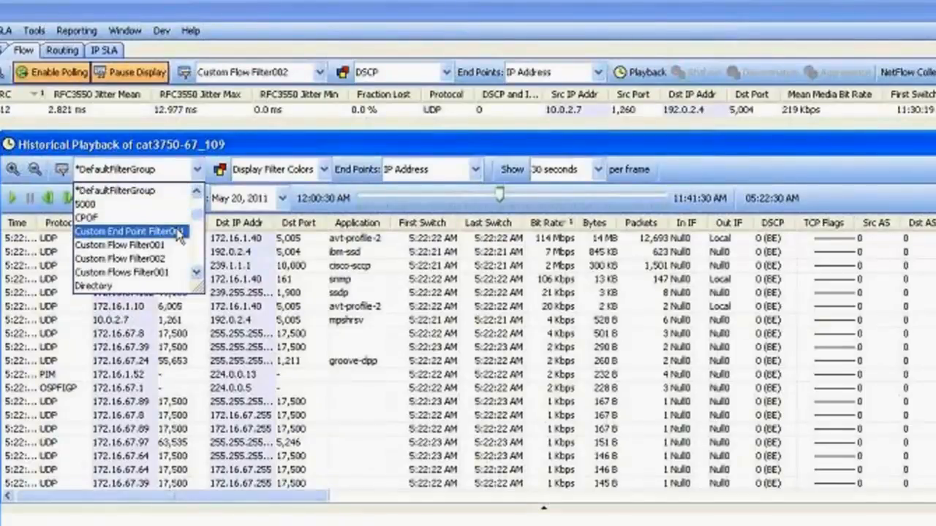
Step: Apply Custom Flow Filter002 to playback, leaving the ibm-ssd flow 10.0.2.7 to 192.0.2.4
left_click(119, 258)
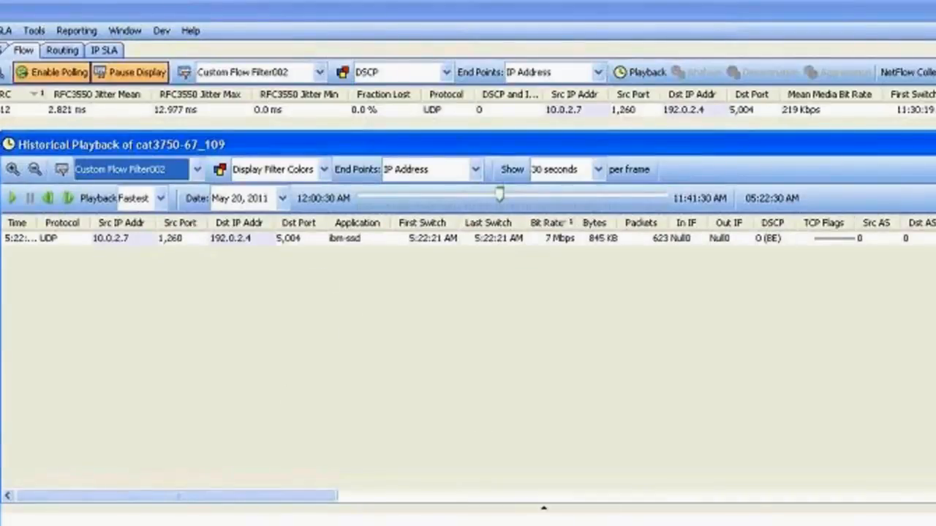
mouse_move(238, 248)
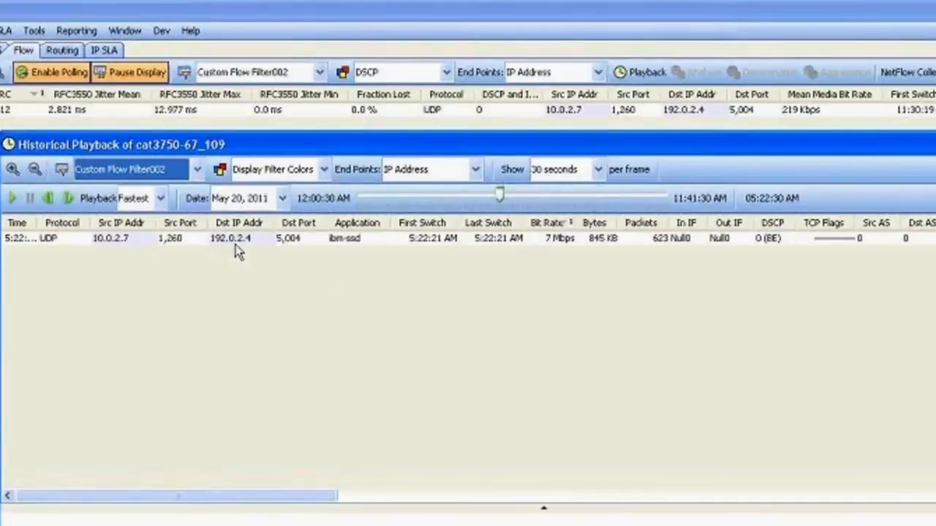
mouse_move(453, 203)
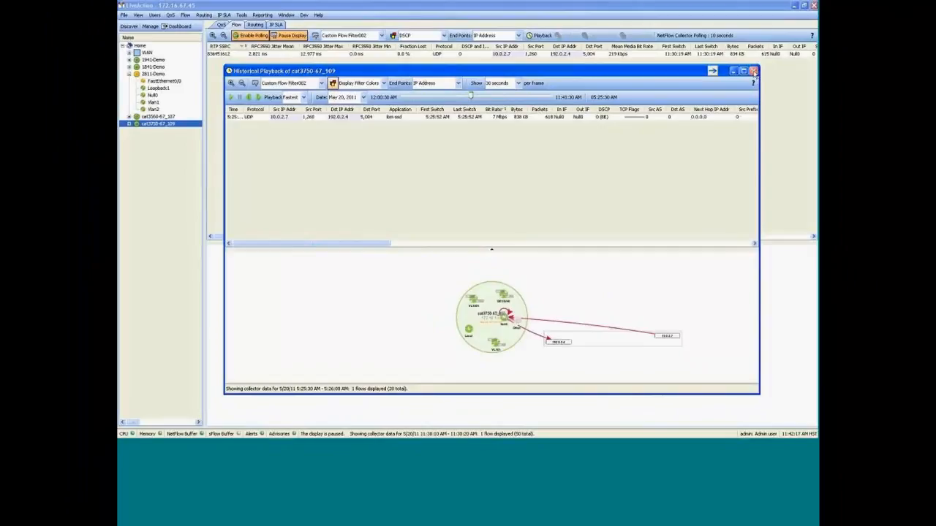
Step: Close the cat3750-67_109 historical playback window, bringing up the IP SLA video latency chart
left_click(753, 71)
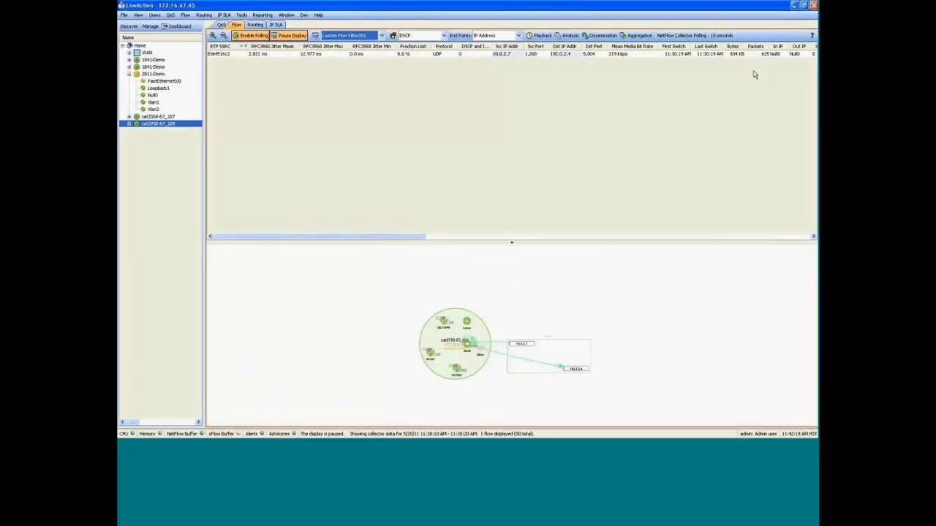
mouse_move(707, 116)
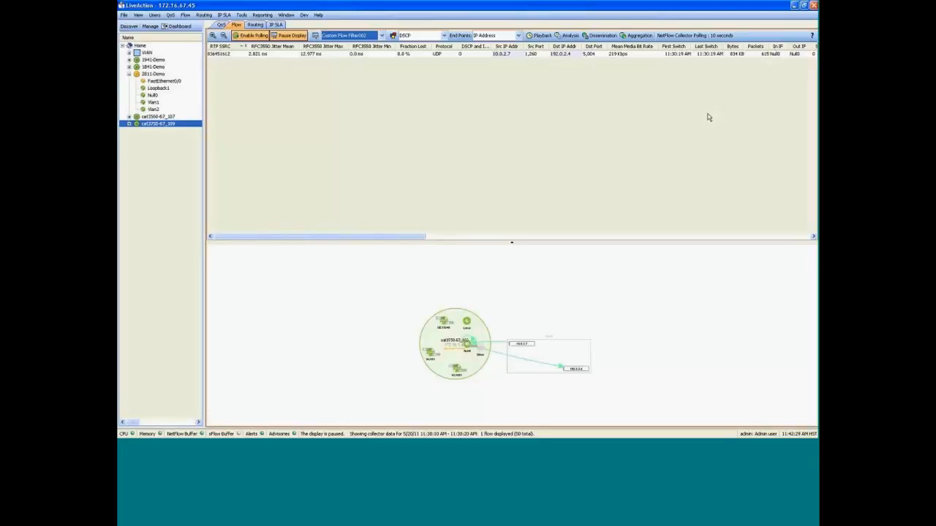
mouse_move(292, 60)
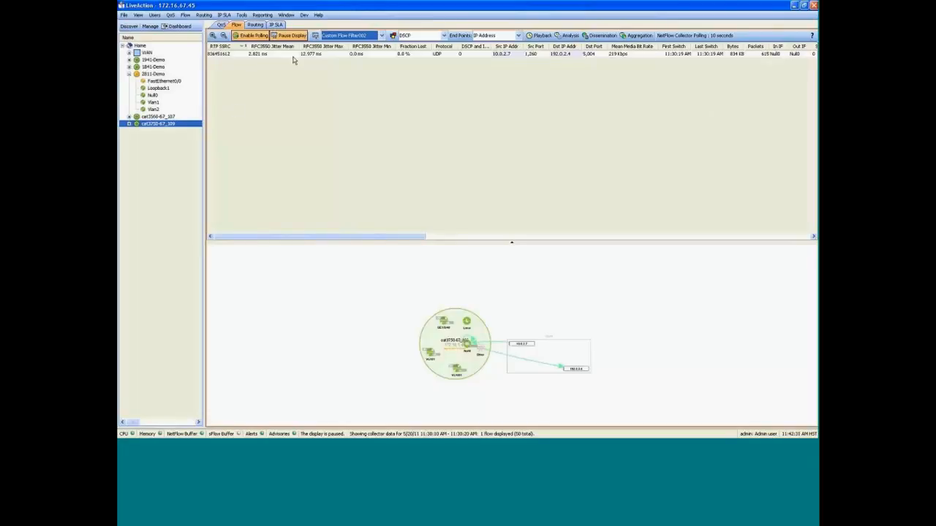
left_click(276, 24)
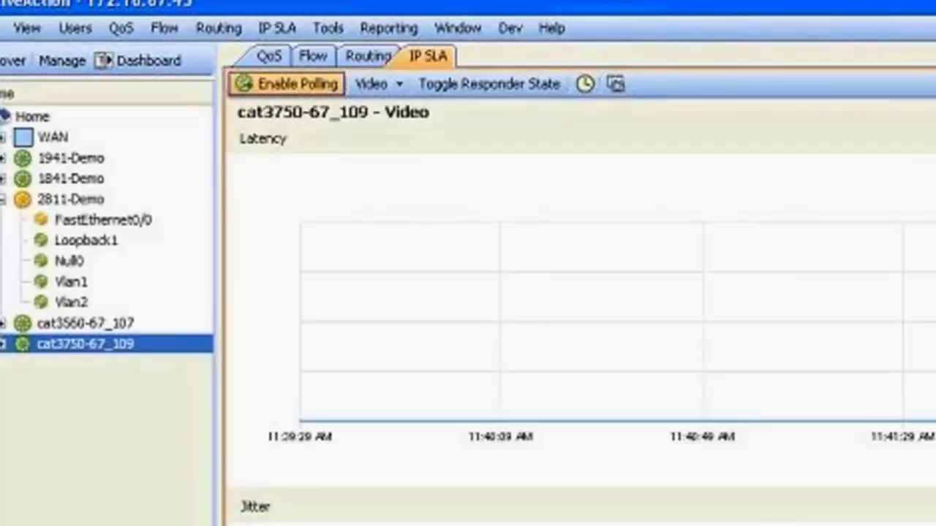
mouse_move(466, 107)
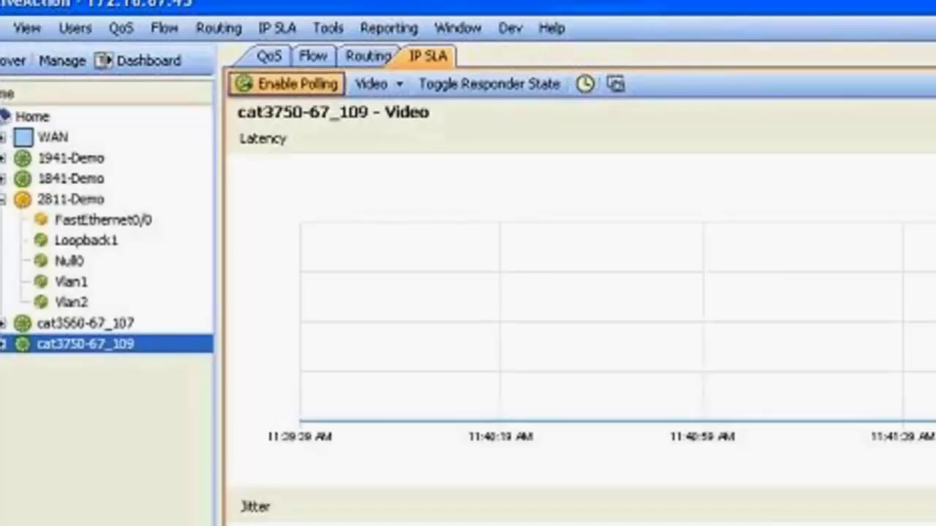
Step: Open the Home topology map linking 1841-Demo, 1941-Demo and 2811-Demo with flow arrows
left_click(33, 116)
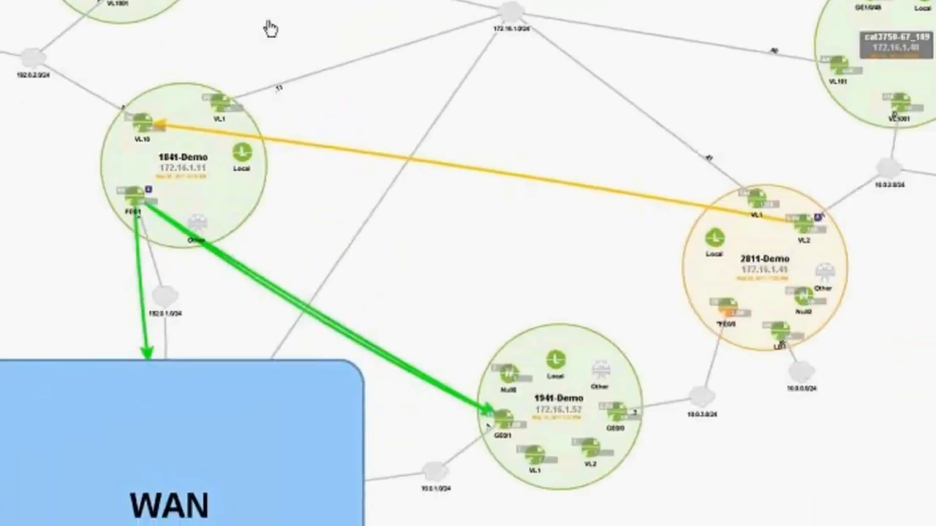
mouse_move(232, 64)
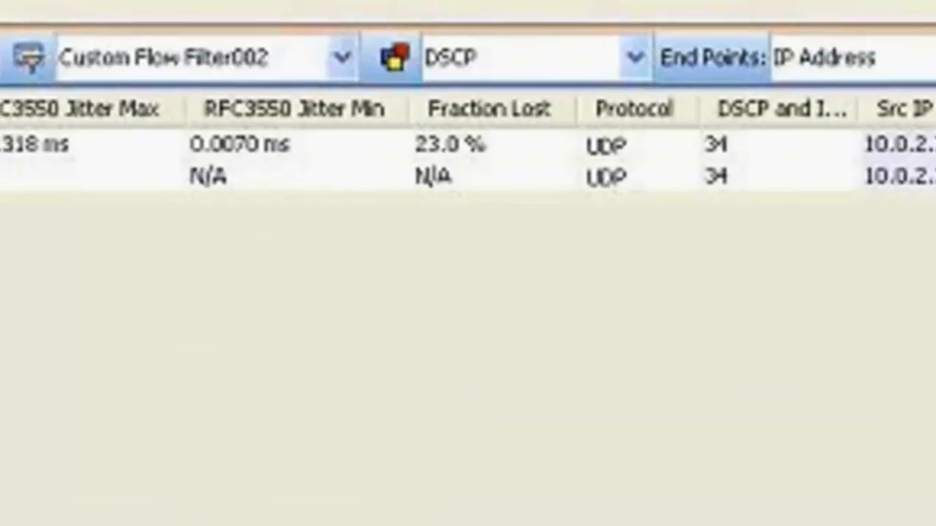
mouse_move(479, 187)
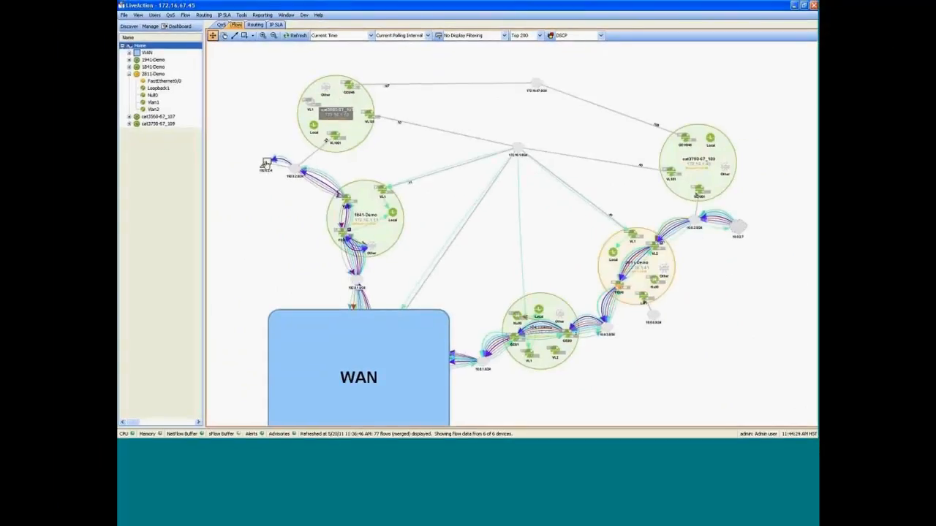
mouse_move(358, 200)
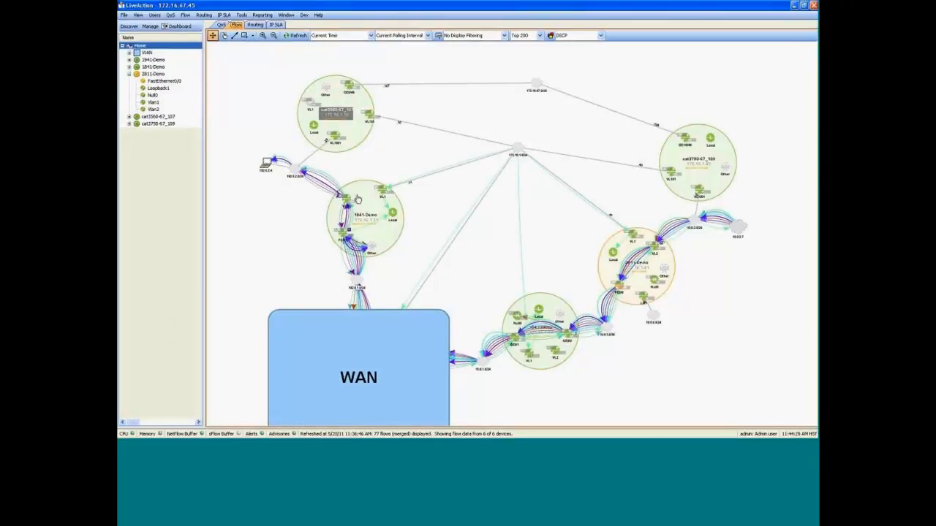
Step: Switch to the flow table, now empty under Custom Flow Filter002
left_click(153, 67)
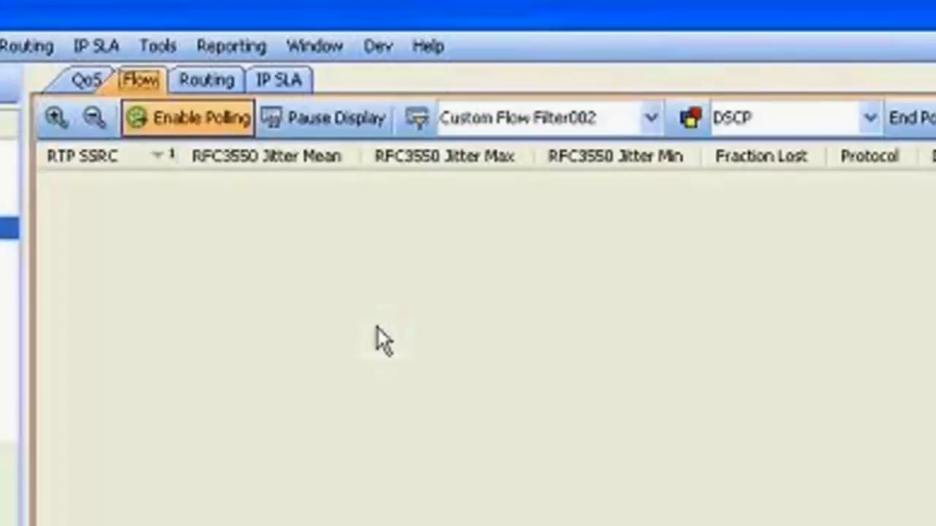
mouse_move(313, 192)
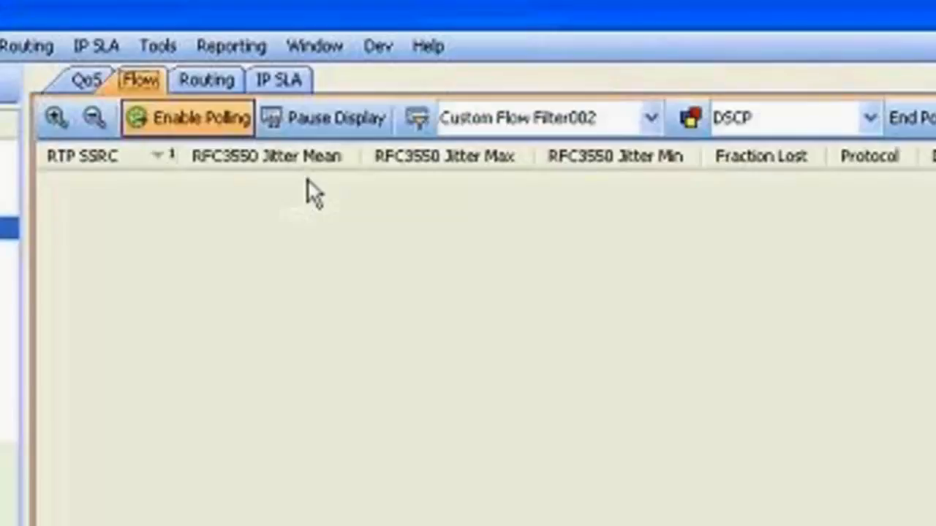
mouse_move(571, 110)
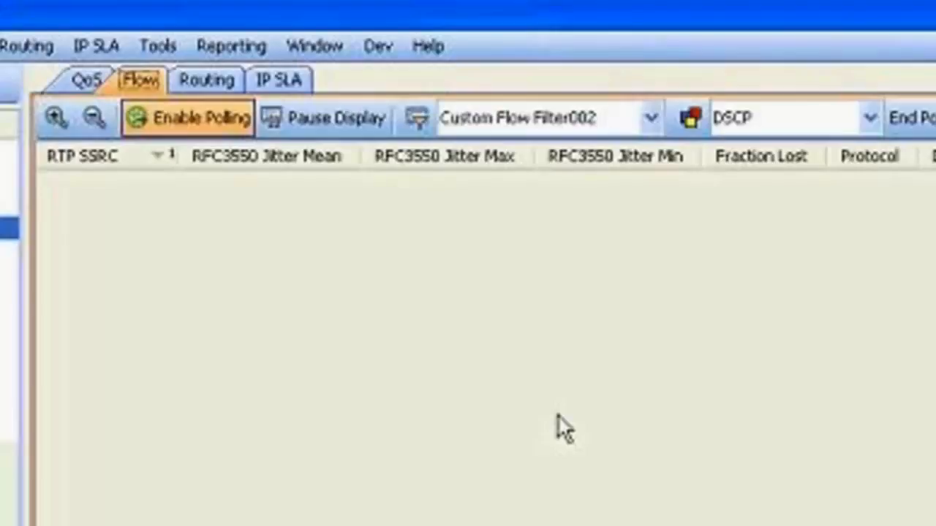
mouse_move(571, 296)
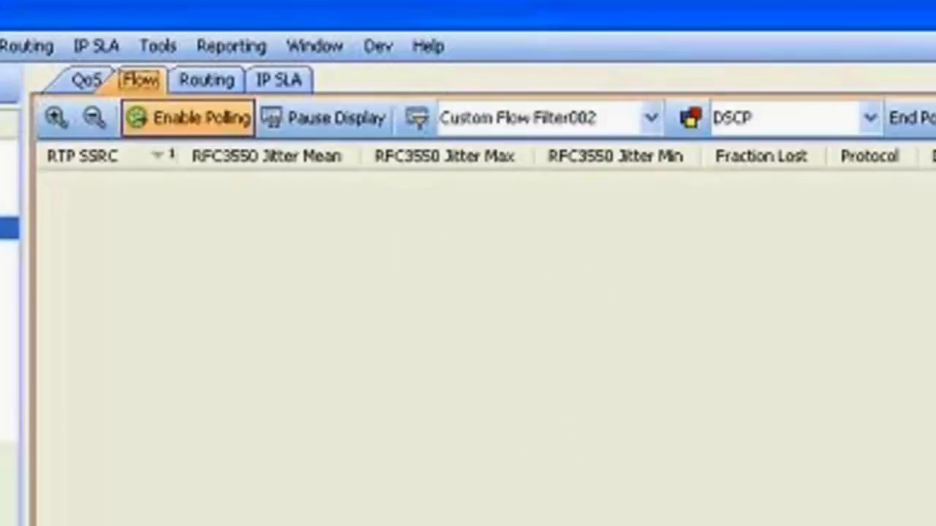
mouse_move(373, 278)
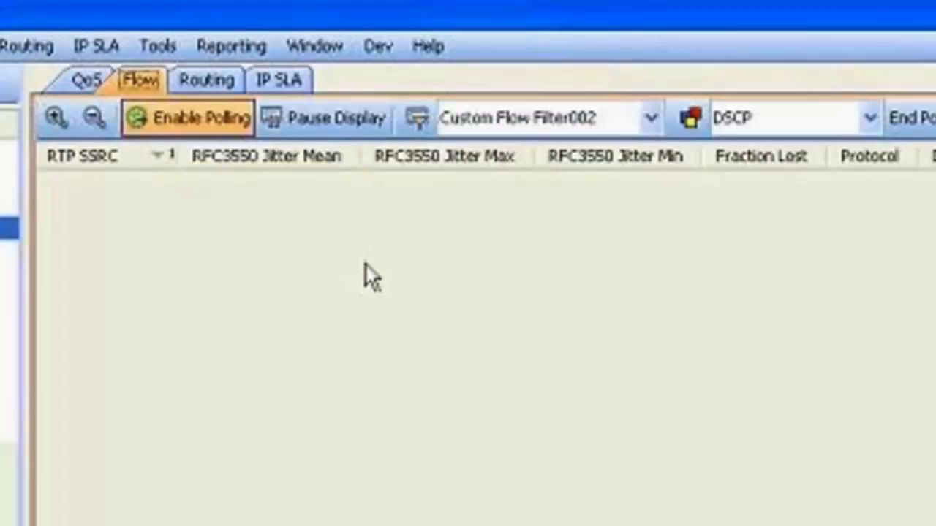
mouse_move(252, 307)
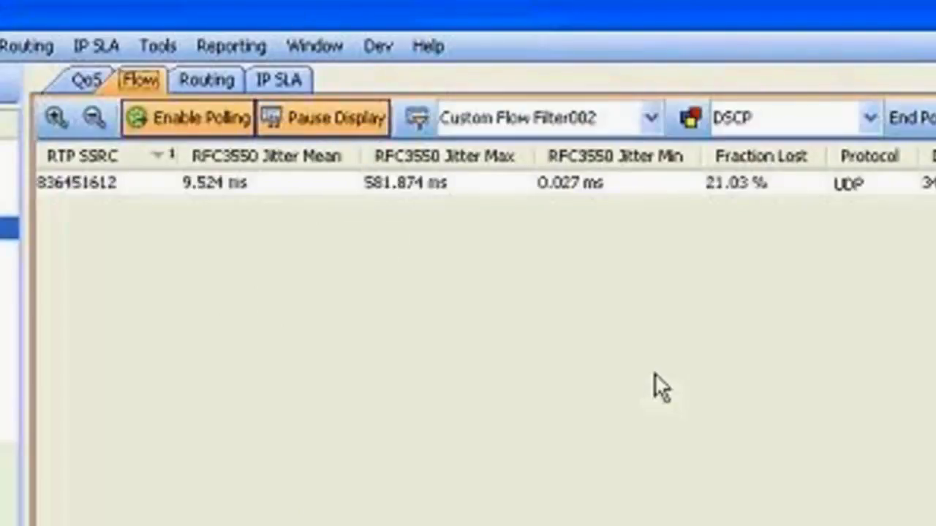
mouse_move(248, 208)
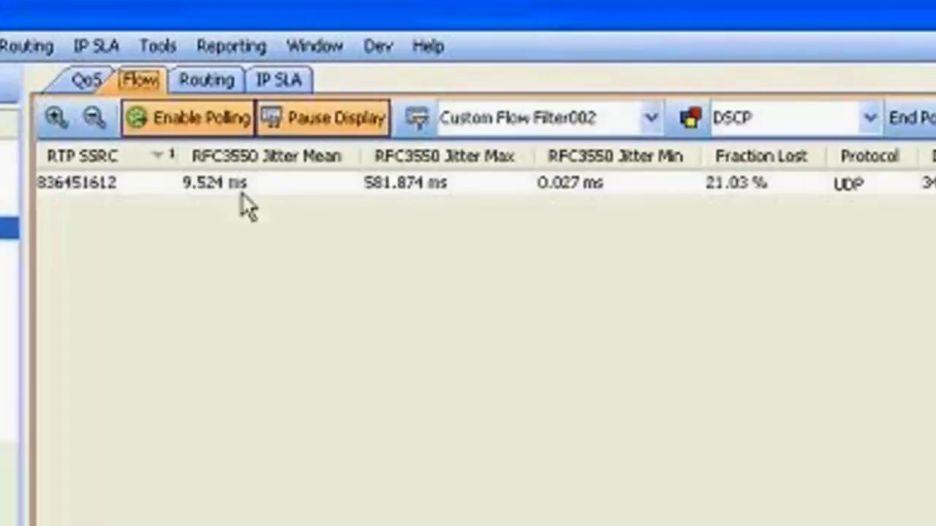
mouse_move(618, 128)
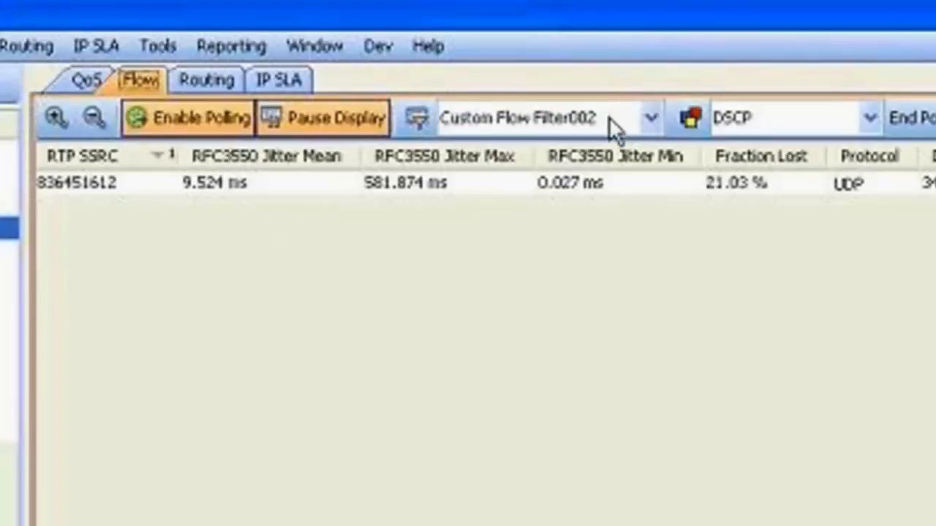
mouse_move(541, 139)
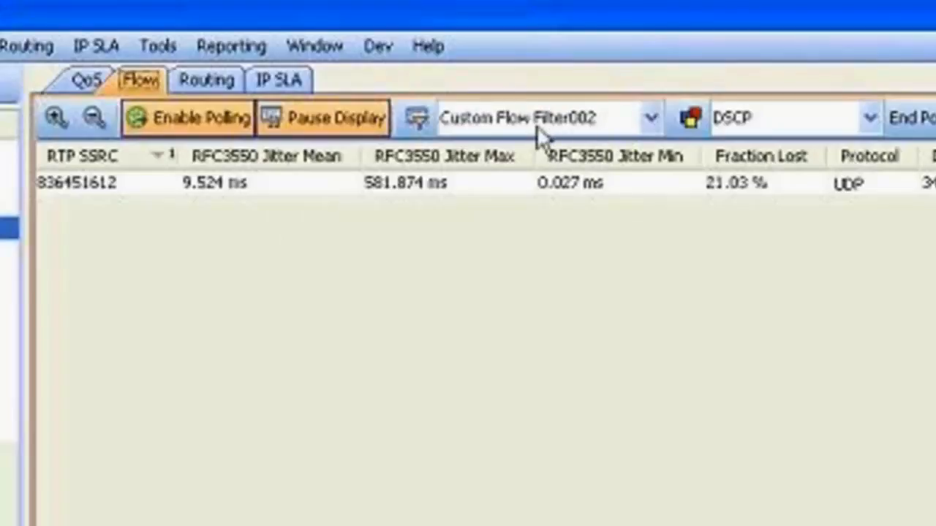
mouse_move(544, 146)
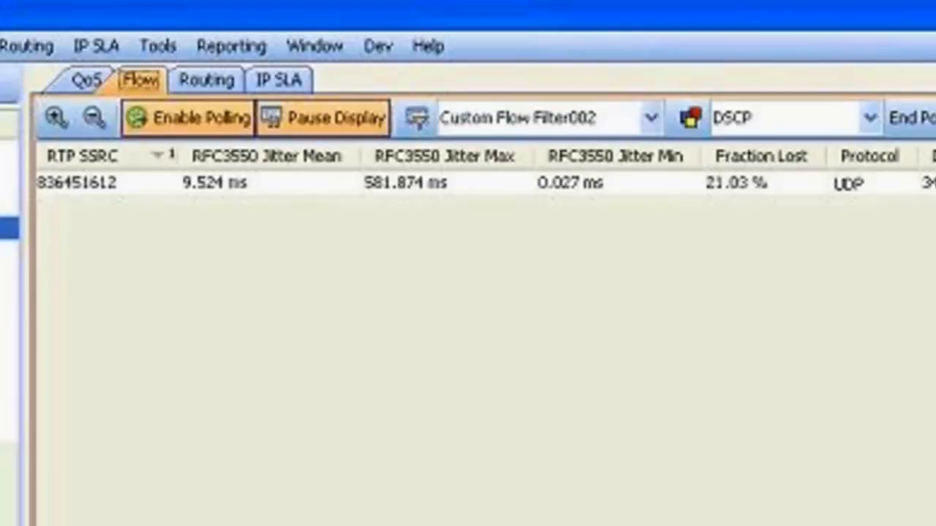
mouse_move(735, 220)
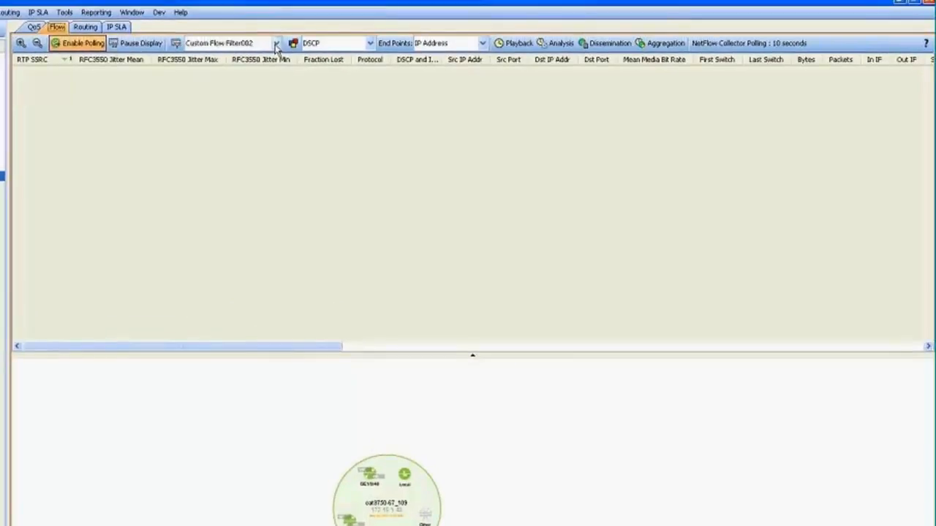
mouse_move(256, 113)
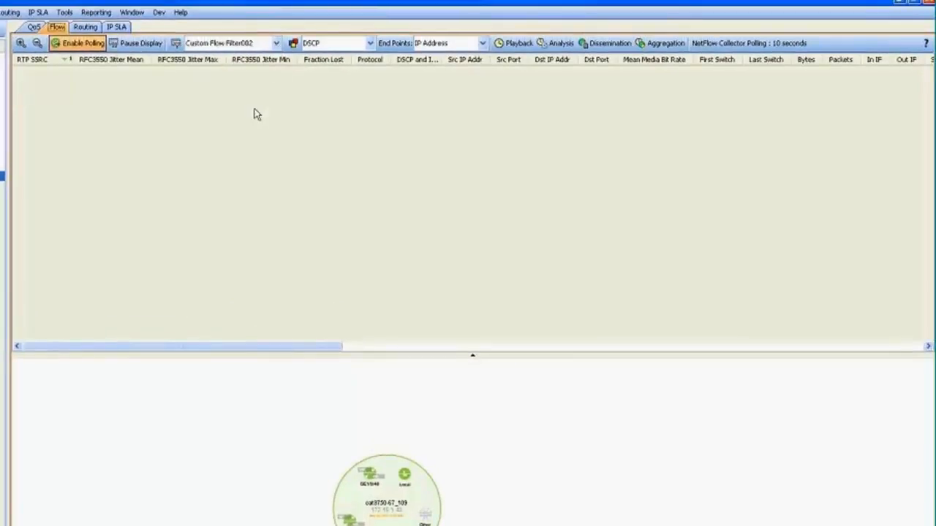
mouse_move(292, 122)
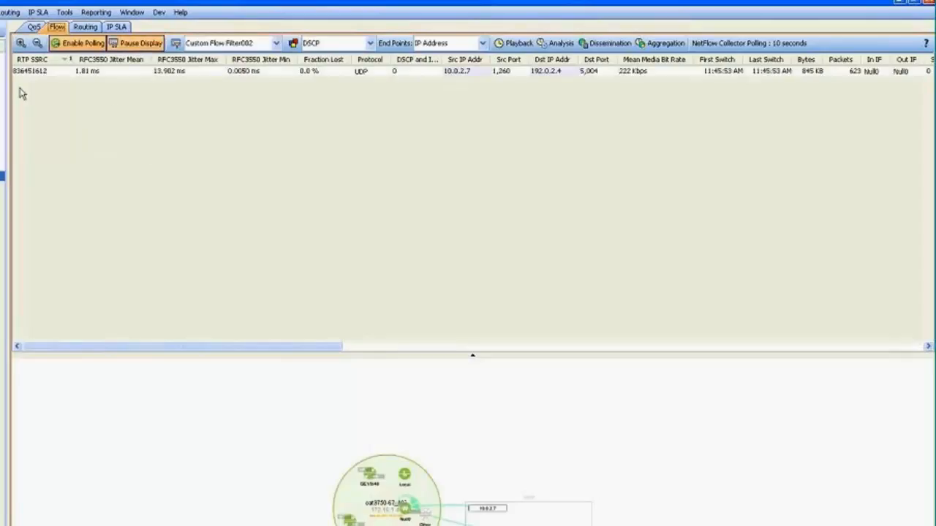
mouse_move(296, 95)
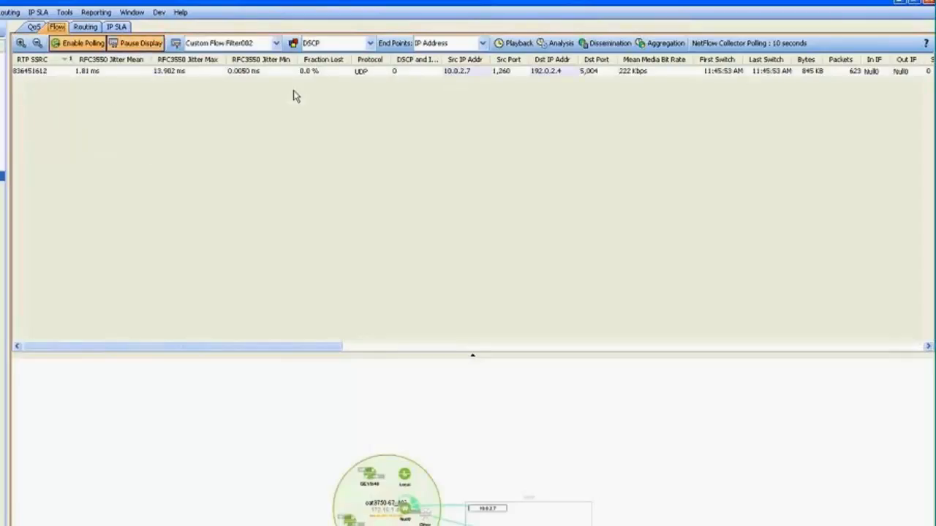
mouse_move(301, 101)
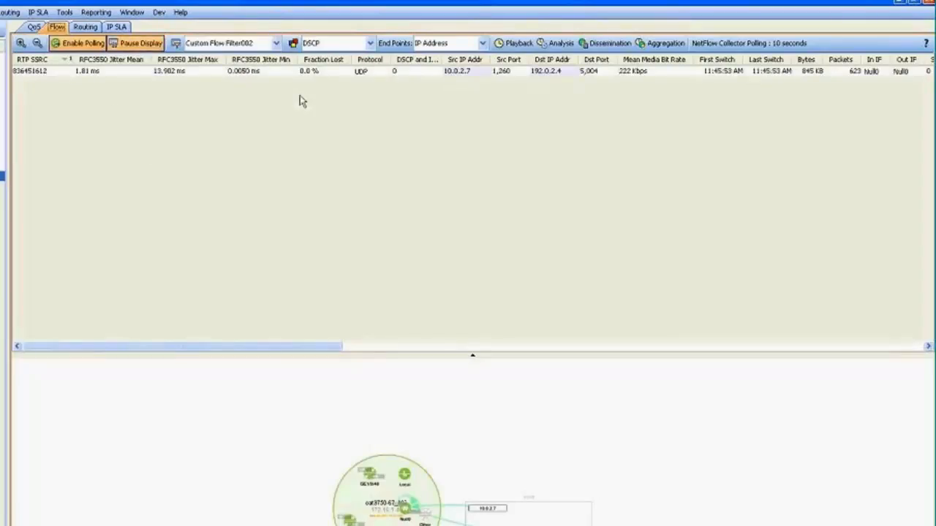
mouse_move(328, 132)
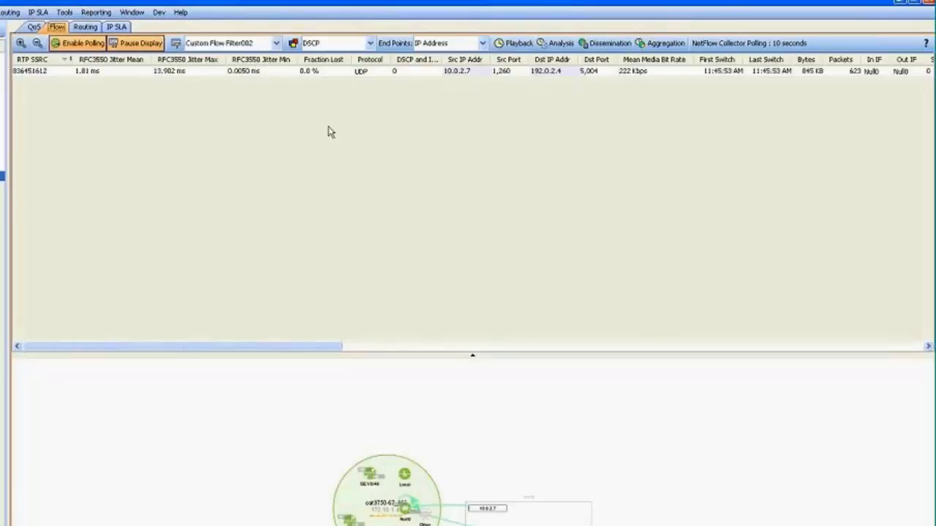
mouse_move(307, 128)
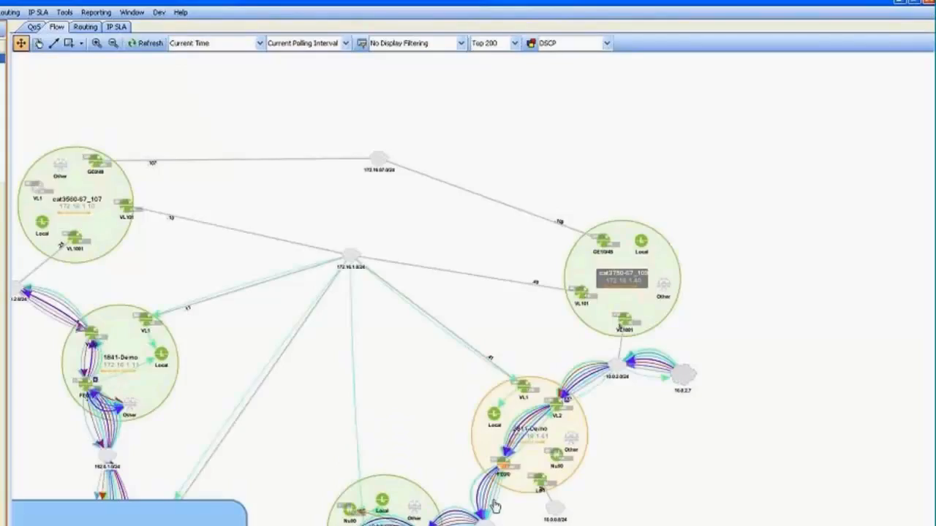
mouse_move(614, 247)
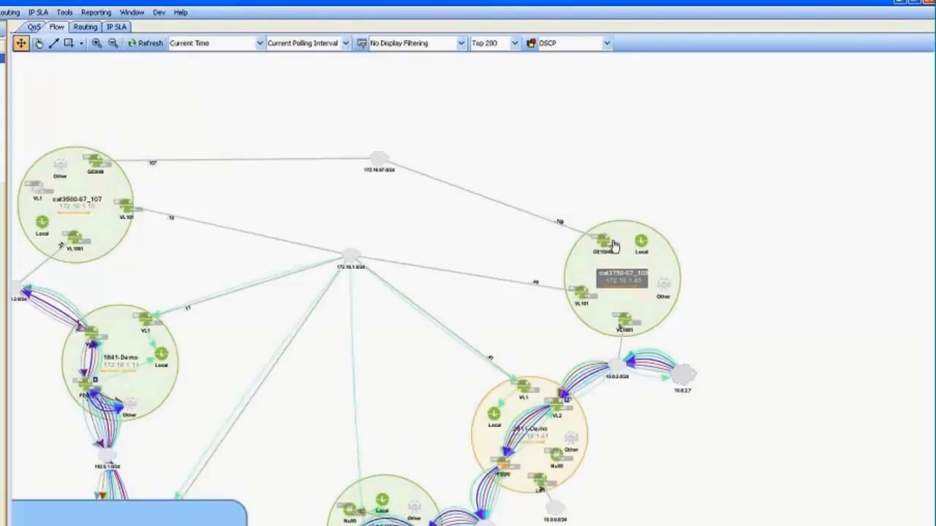
mouse_move(572, 448)
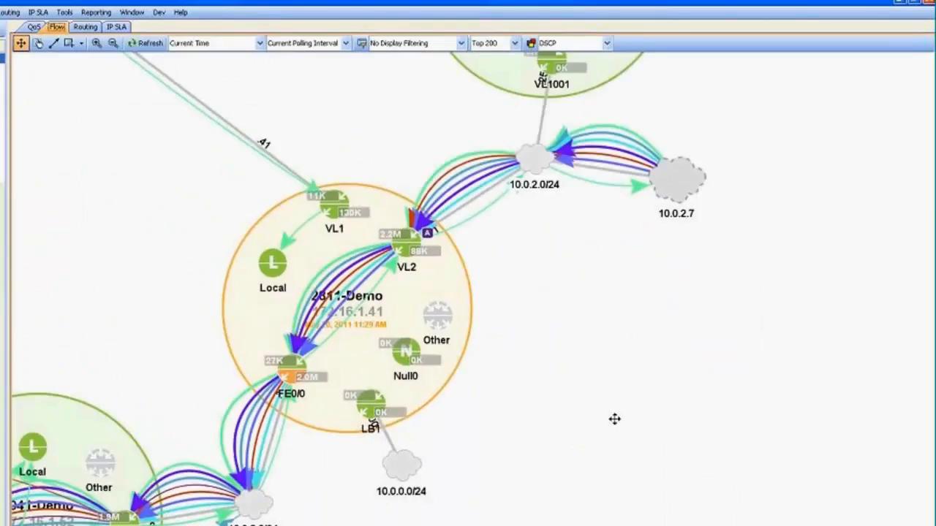
Step: Drag the flow map so the 2811-Demo router sits in the centre
left_click_drag(614, 419, 507, 437)
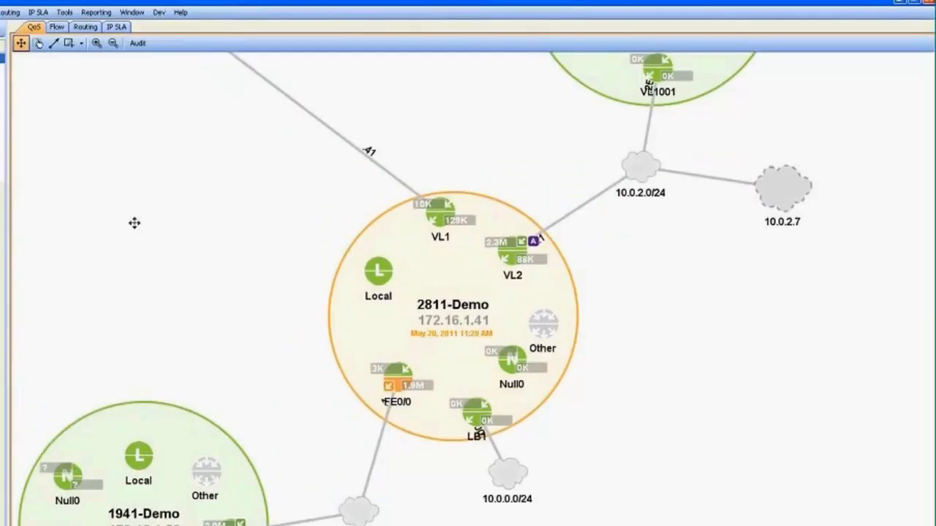
Step: Show before- and after-QoS charts by class for FastEthernet0/0 WAN-Shaping output
scroll("down", 3)
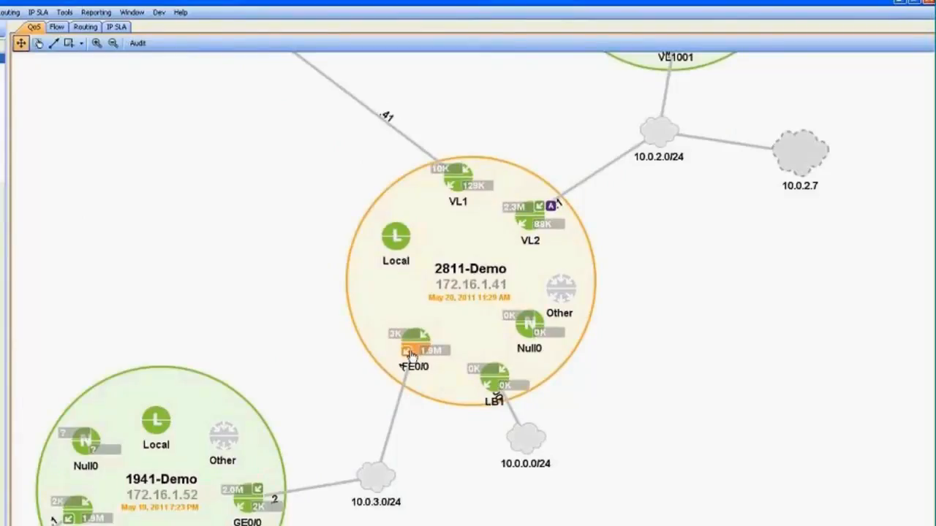
mouse_move(408, 350)
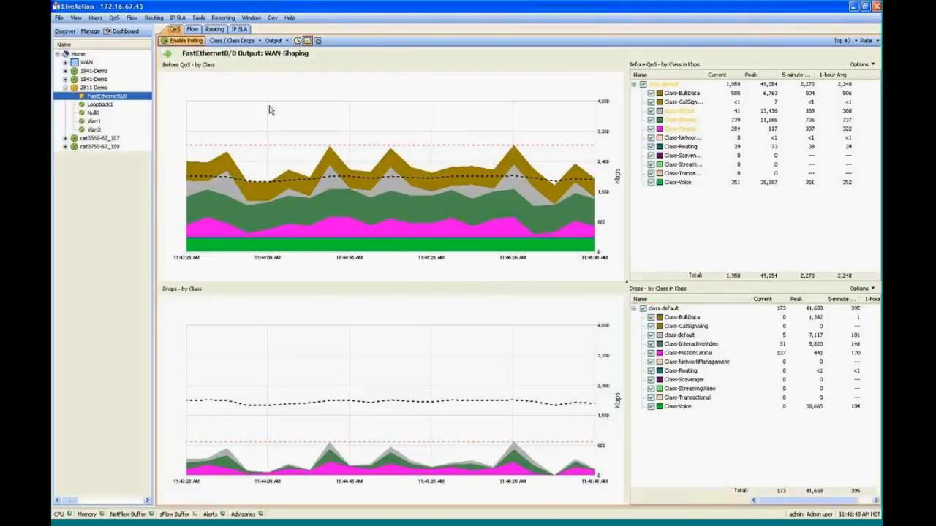
left_click(233, 40)
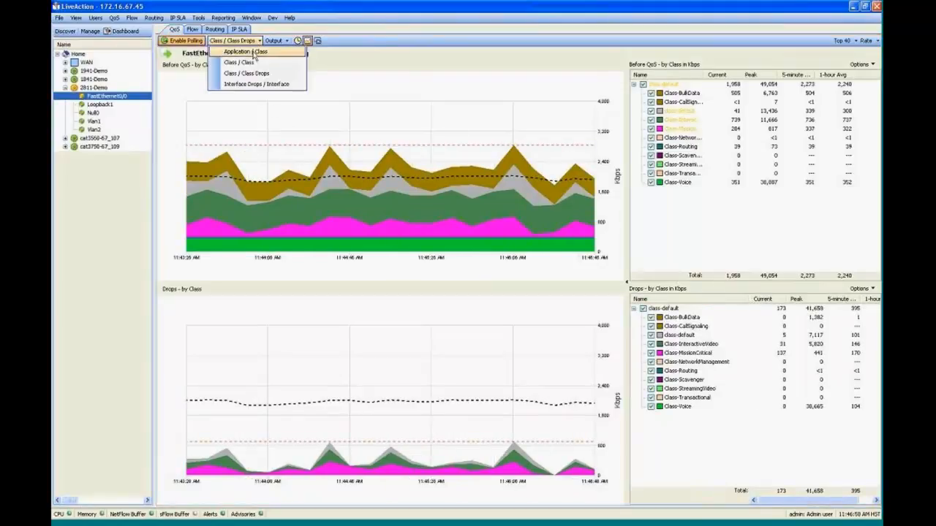
left_click(238, 62)
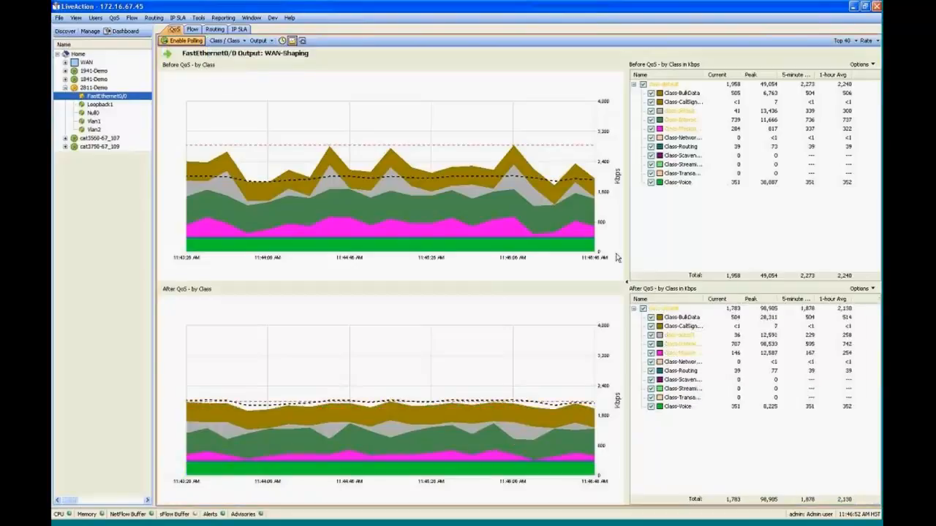
mouse_move(646, 370)
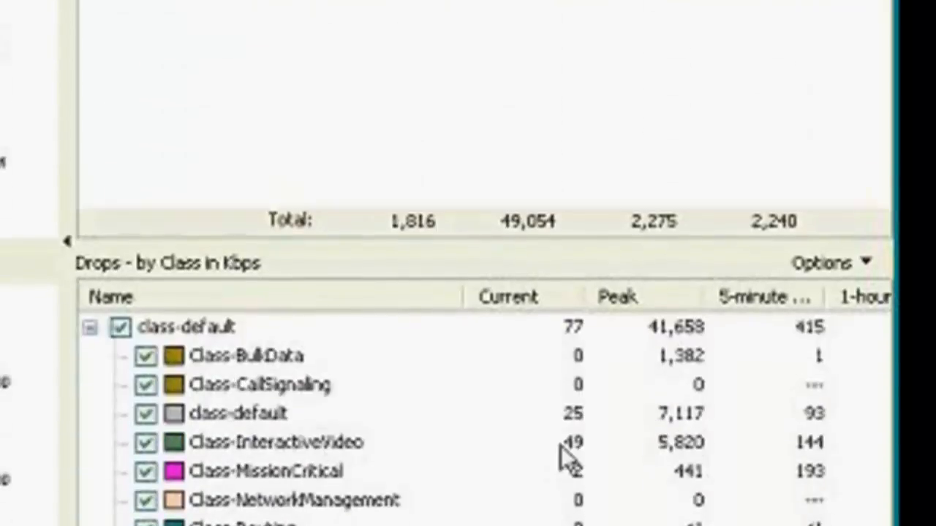
Step: Scroll back up in the WAN-Shaping class drops view
scroll("up", 3)
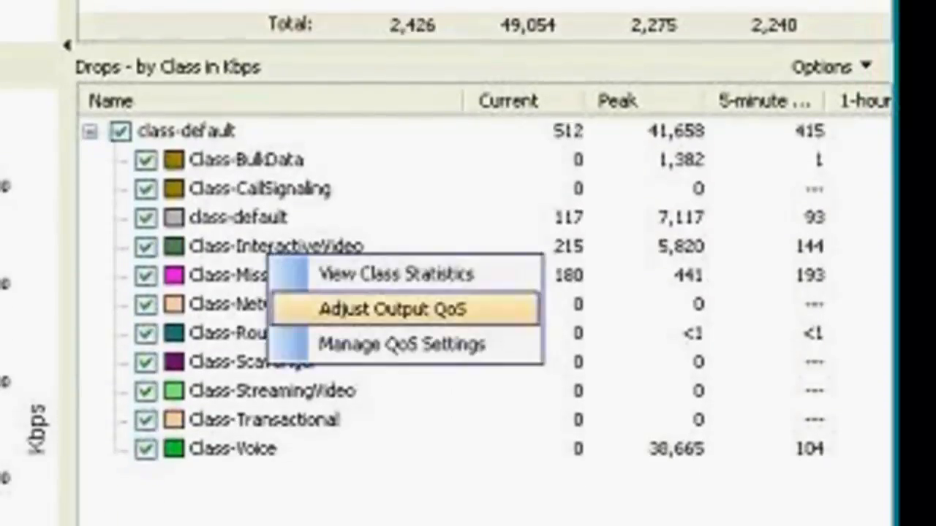
mouse_move(523, 325)
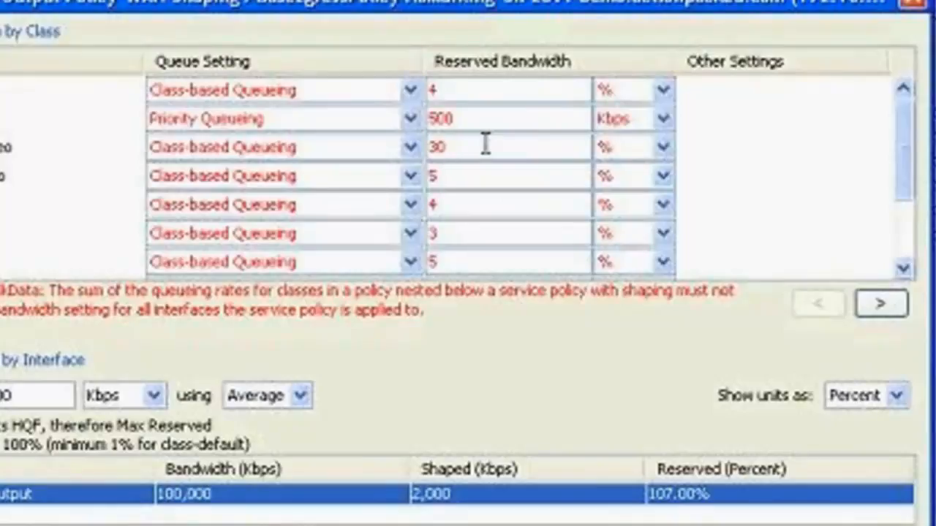
Step: Change Class-InteractiveVideo's reserved bandwidth from 30% to 22%
left_click(482, 146)
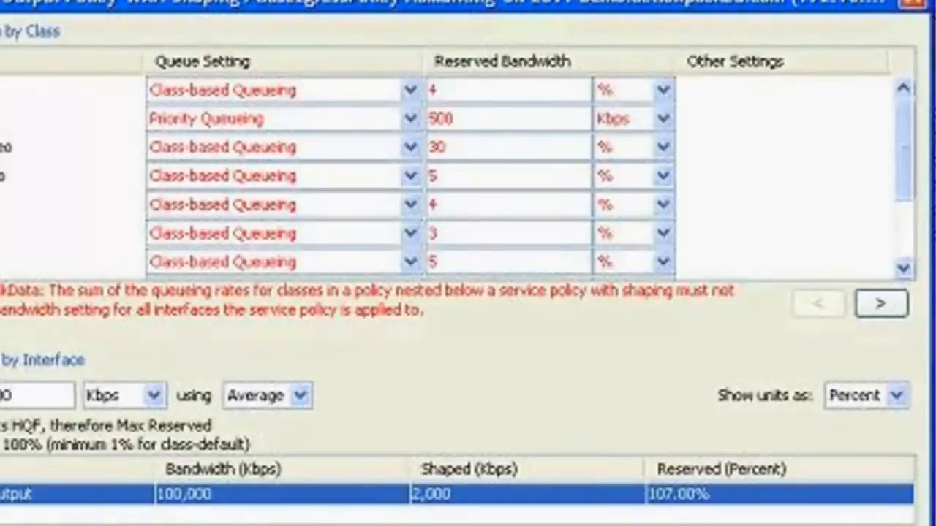
left_click(475, 147)
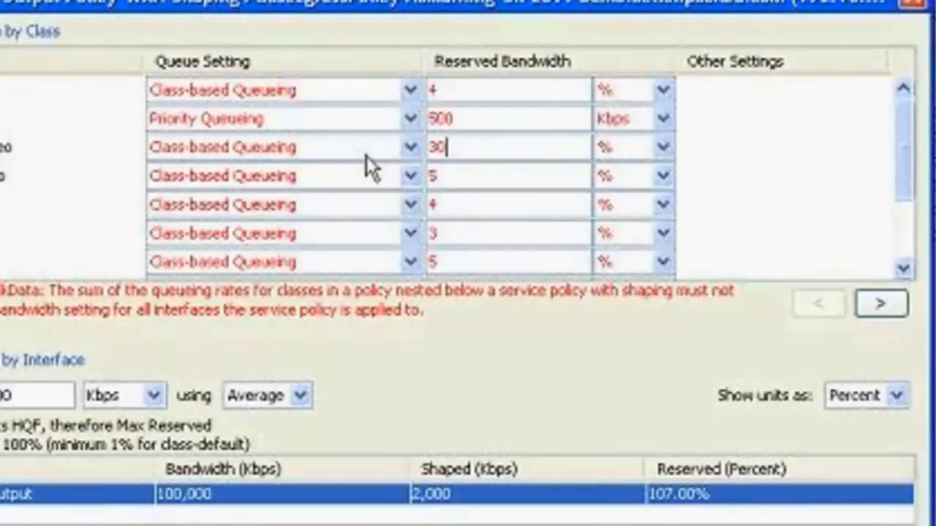
double_click(438, 146)
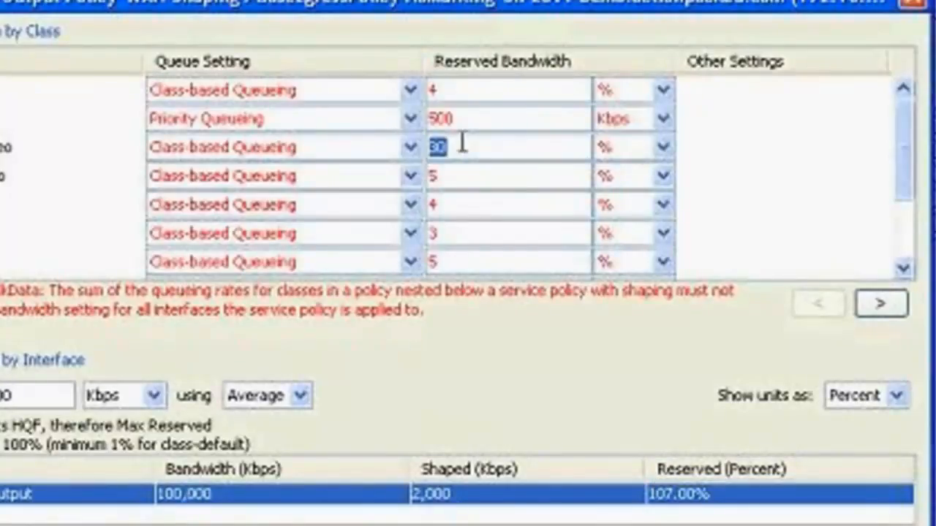
type("22")
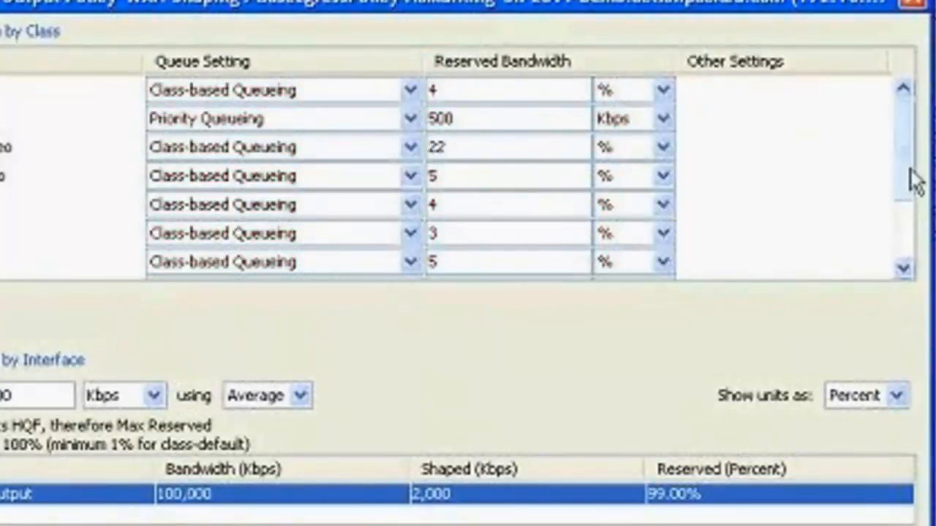
Step: Check the new 99% bandwidth total and close the policy editor
scroll("down", 3)
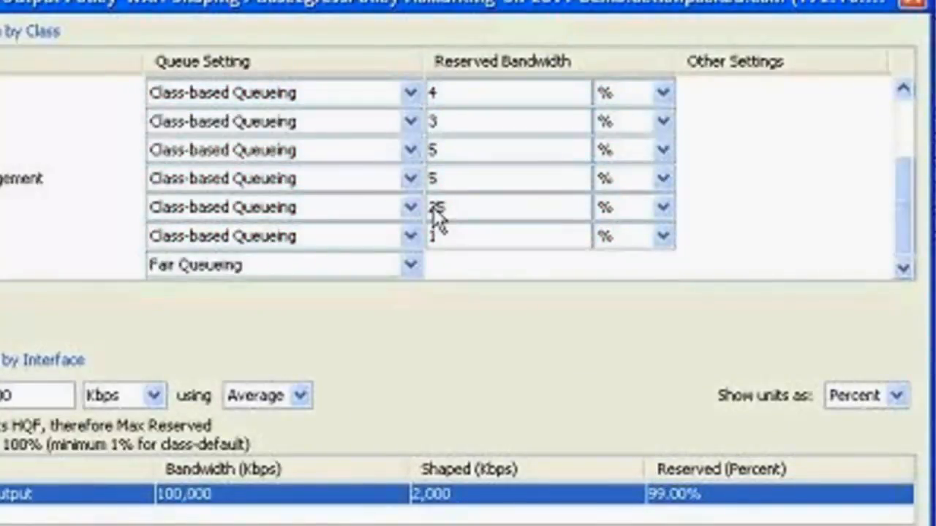
mouse_move(882, 258)
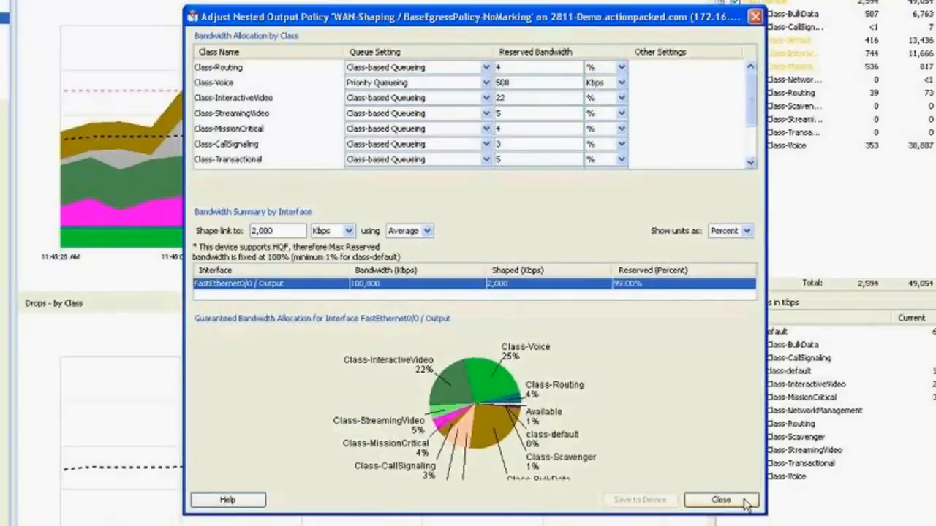
left_click(720, 500)
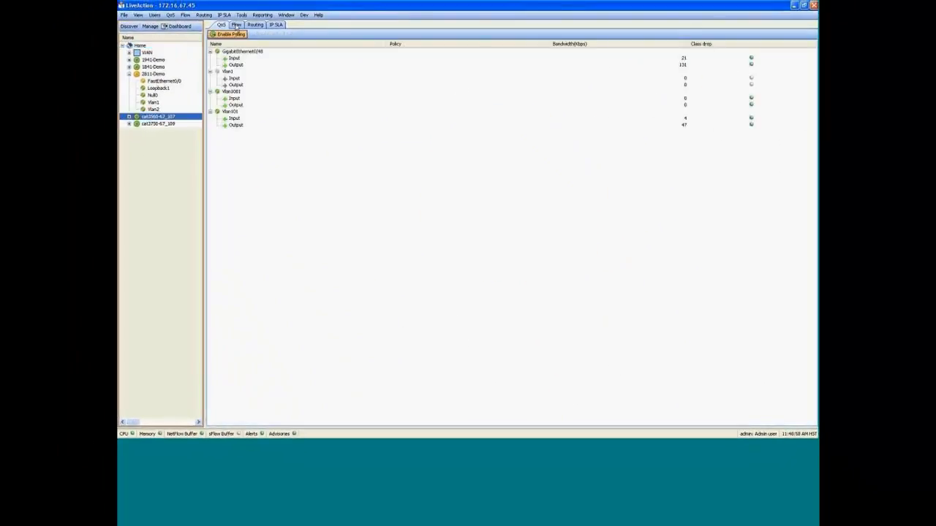
left_click(236, 24)
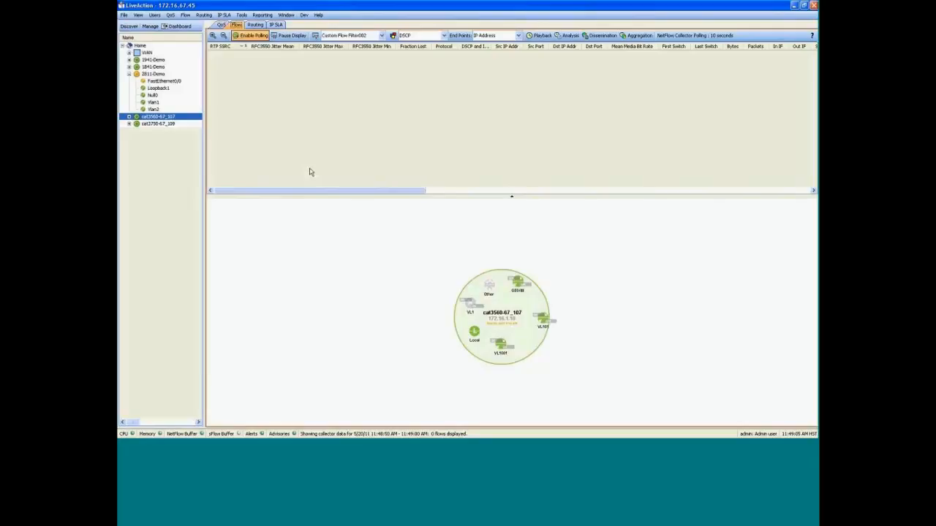
mouse_move(271, 118)
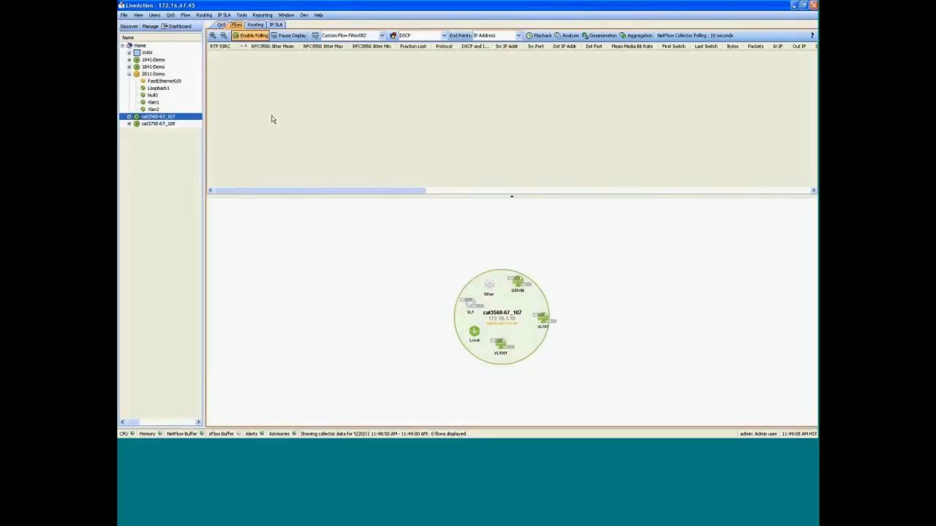
mouse_move(312, 67)
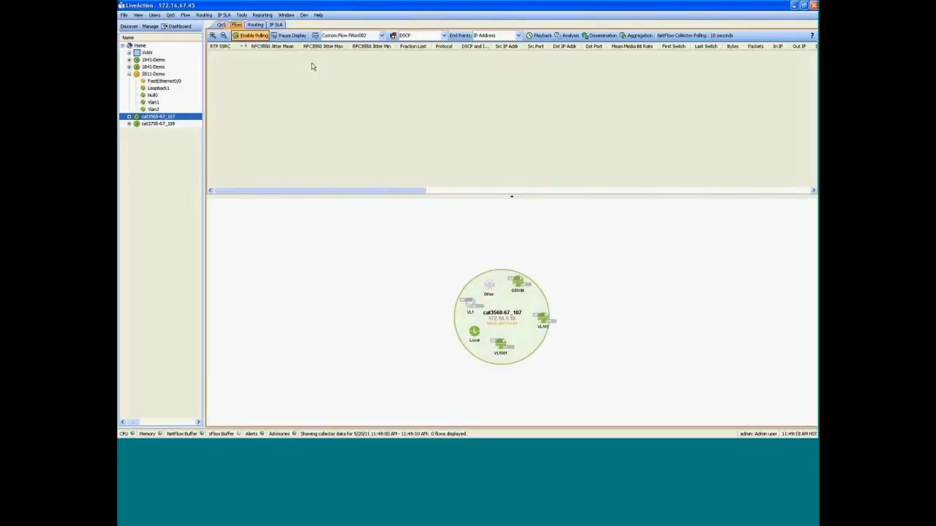
left_click(804, 5)
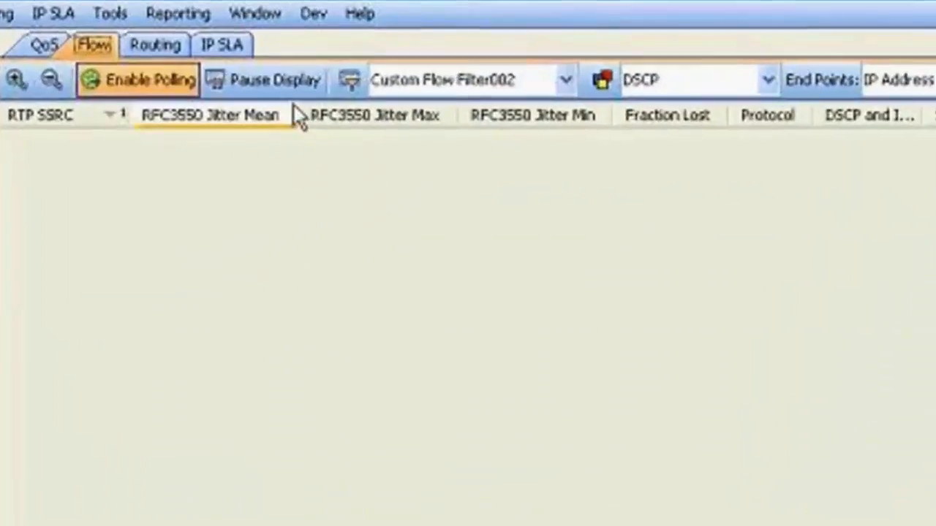
mouse_move(324, 274)
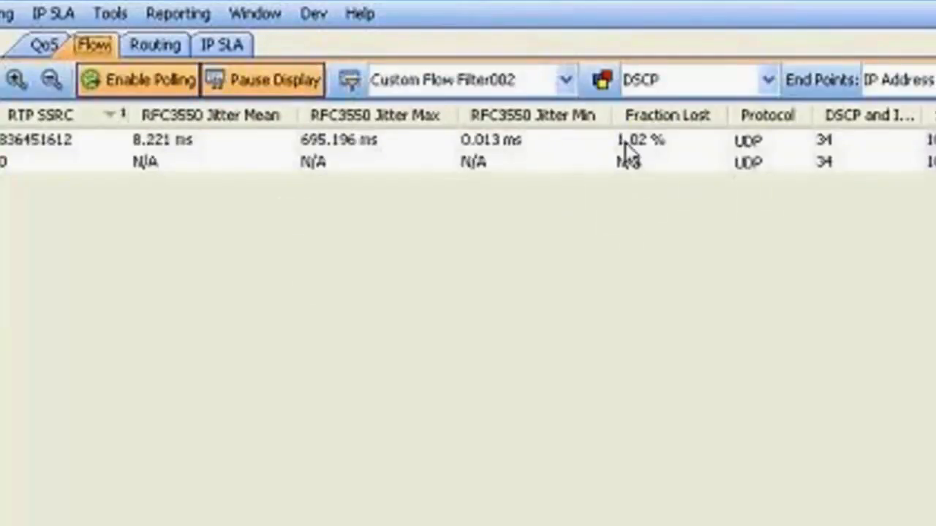
mouse_move(651, 260)
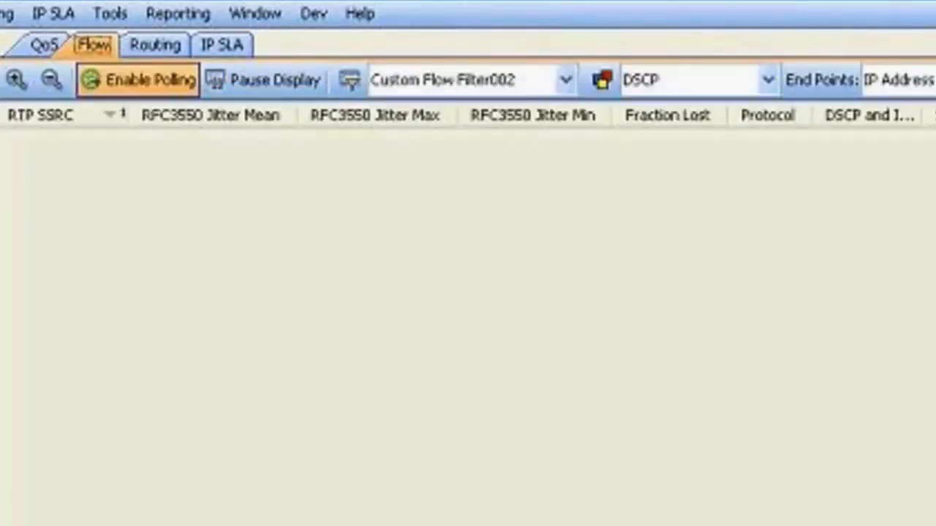
mouse_move(307, 347)
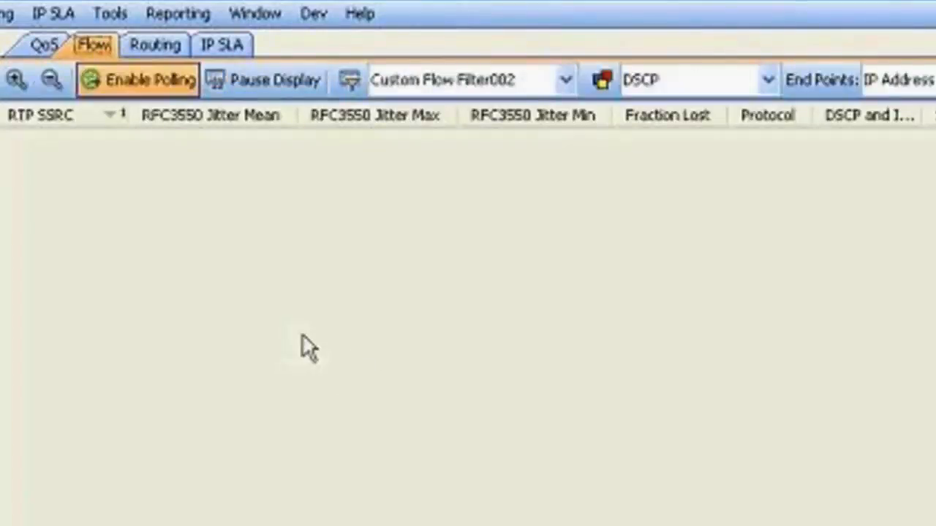
mouse_move(191, 78)
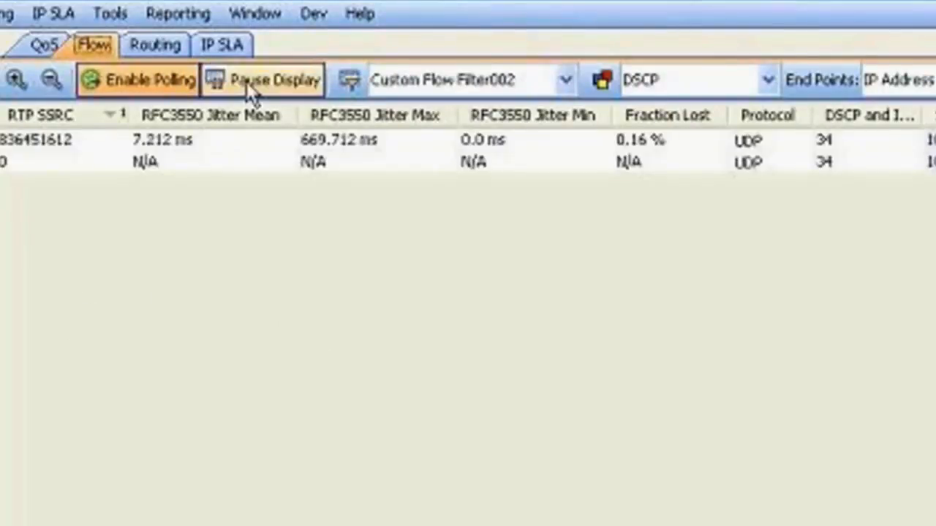
mouse_move(661, 156)
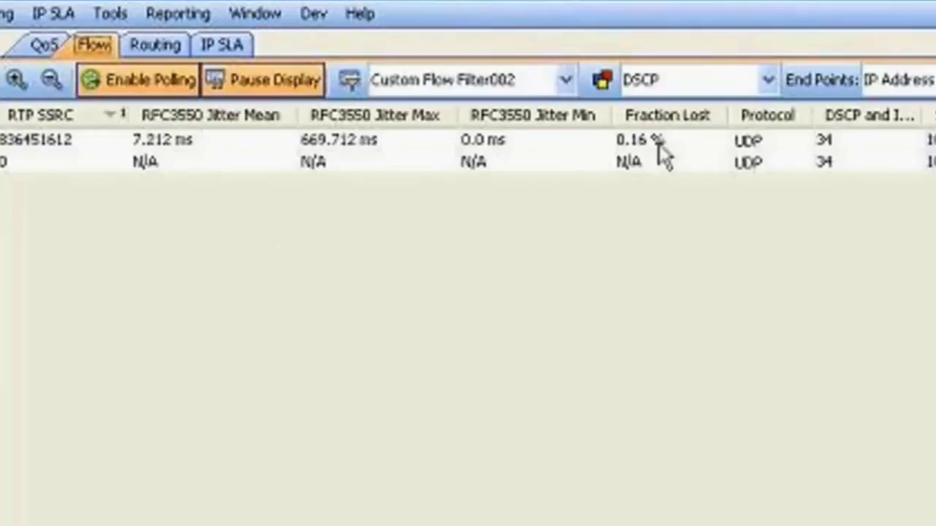
mouse_move(640, 168)
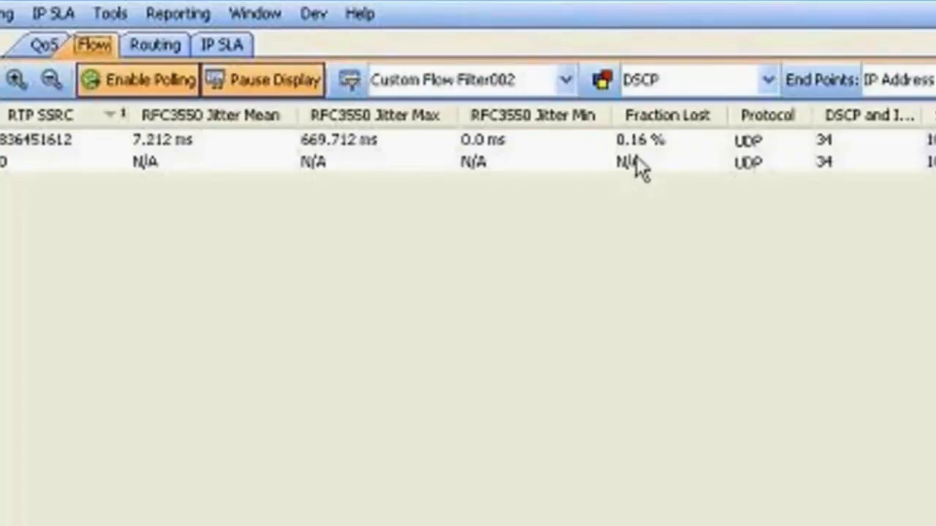
mouse_move(636, 190)
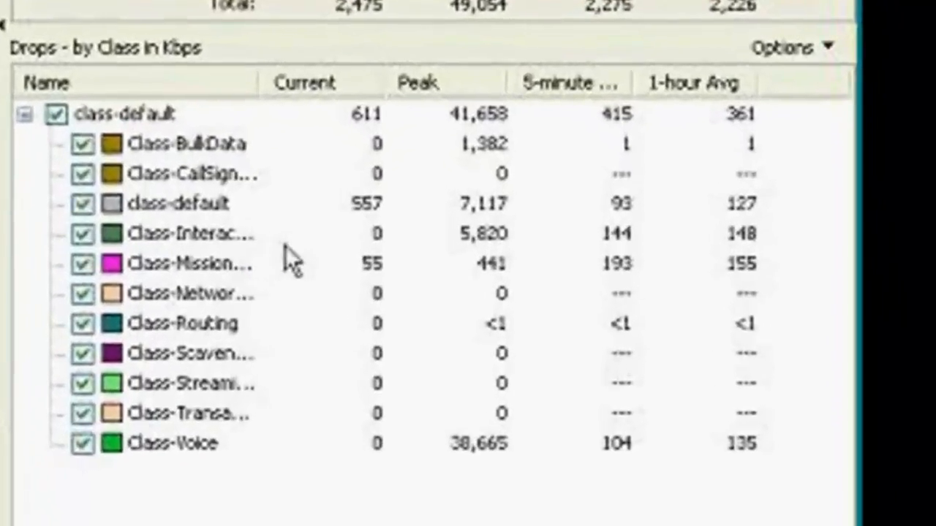
mouse_move(369, 277)
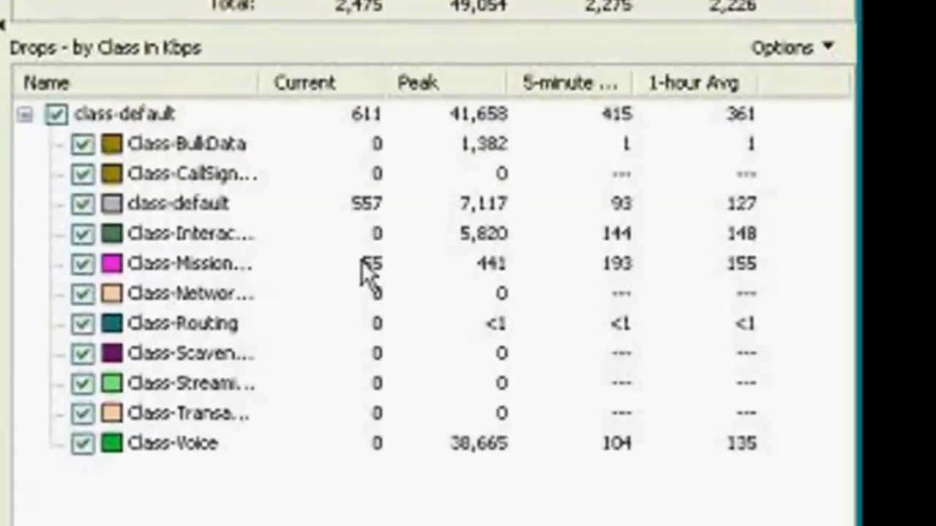
mouse_move(358, 281)
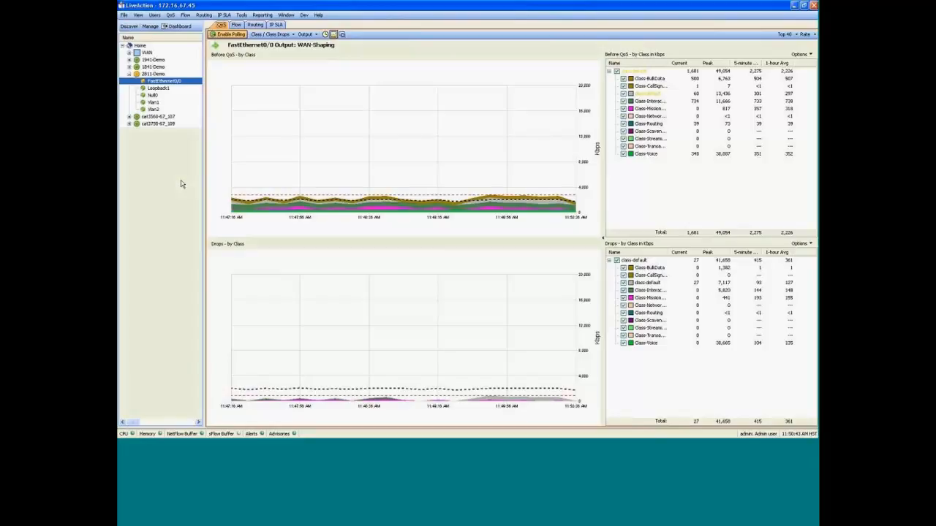
mouse_move(162, 147)
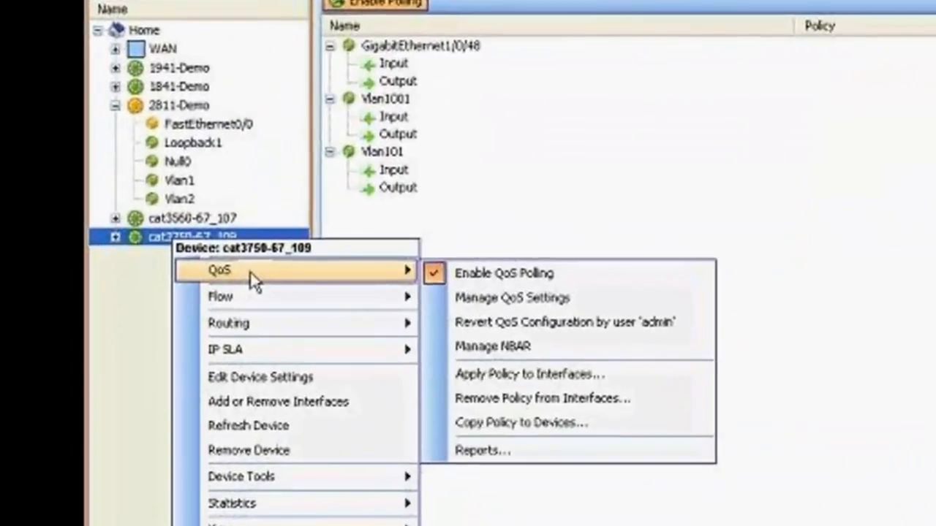
mouse_move(570, 298)
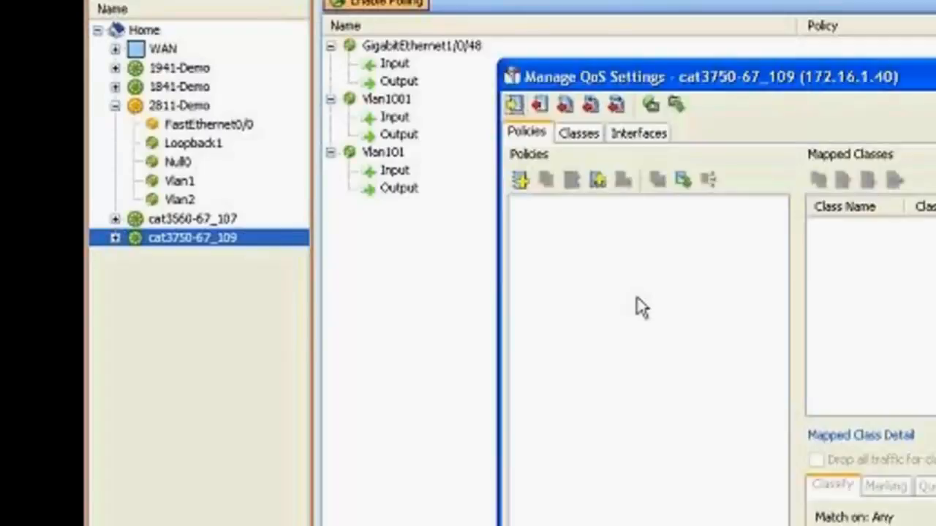
Step: View the CLASS-MATCH-ANY class map's match statements in the Classes list
left_click(577, 132)
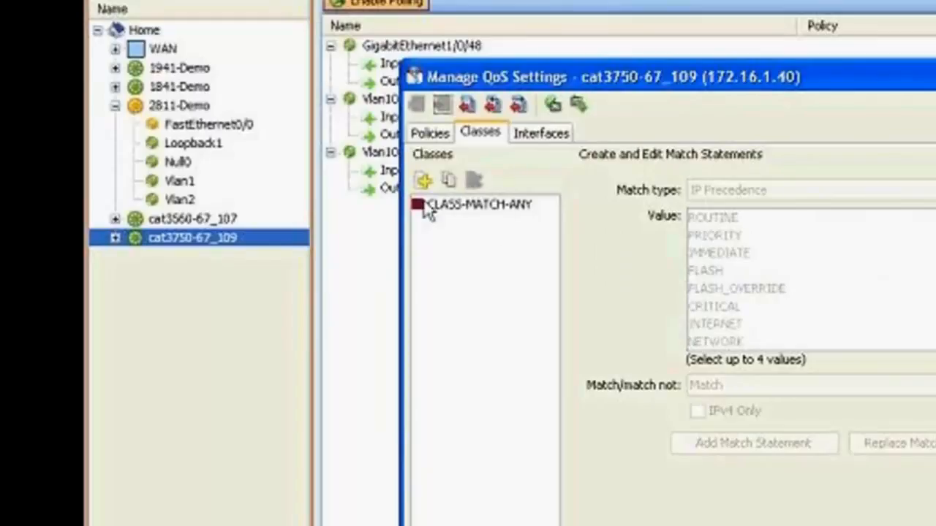
left_click(483, 204)
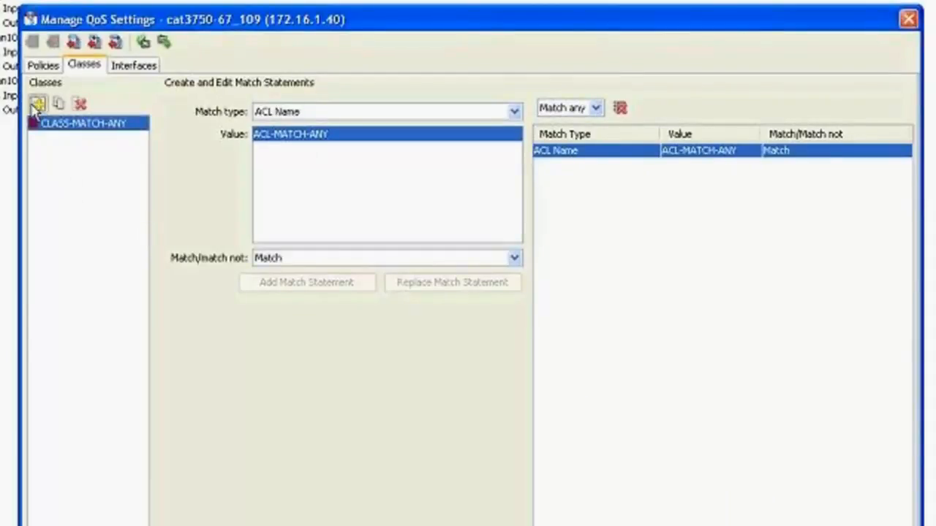
Step: Start adding a new class map, then cancel it
left_click(37, 103)
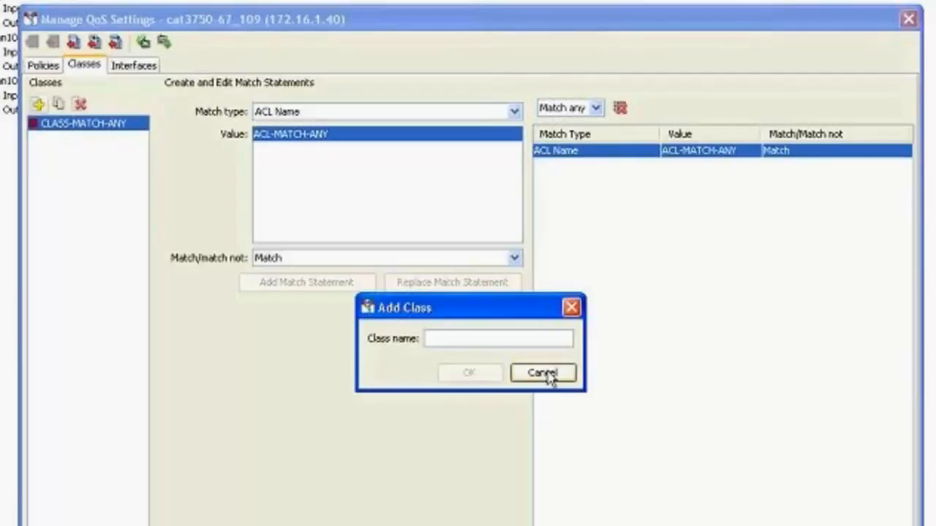
left_click(499, 337)
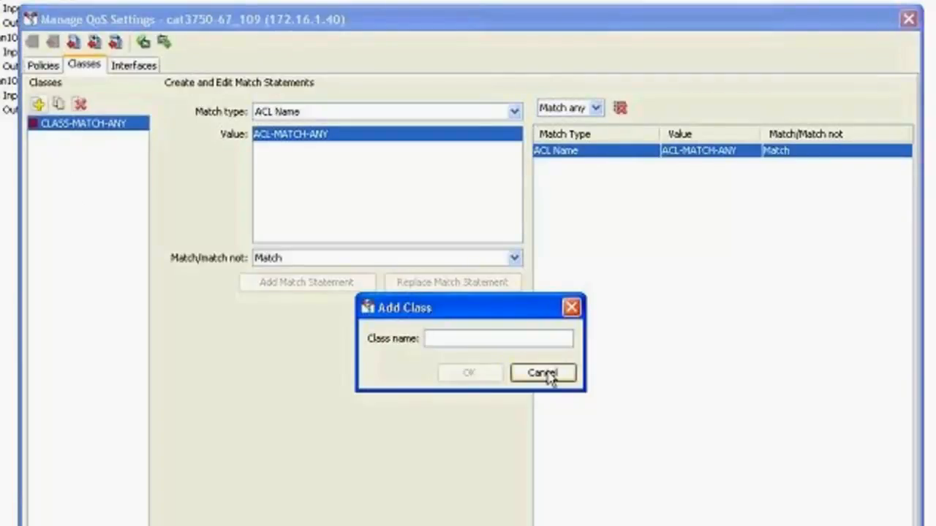
left_click(542, 373)
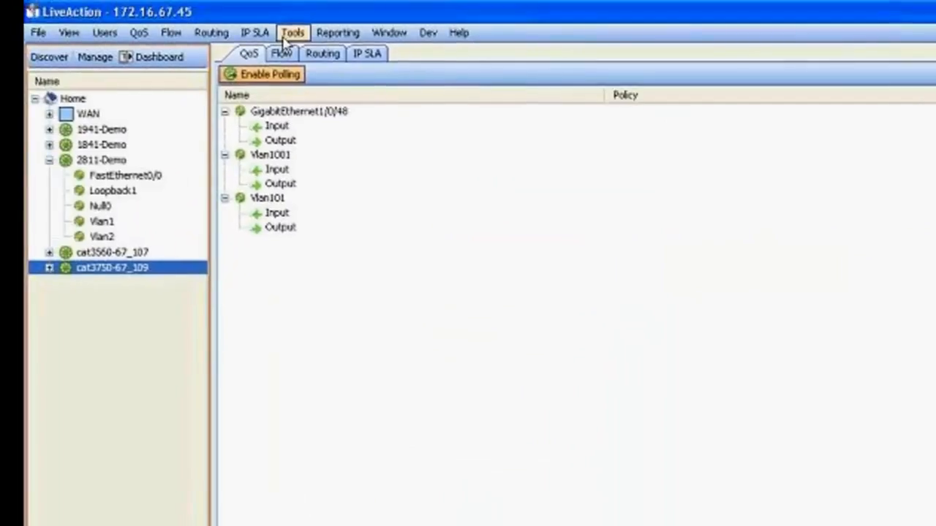
left_click(293, 32)
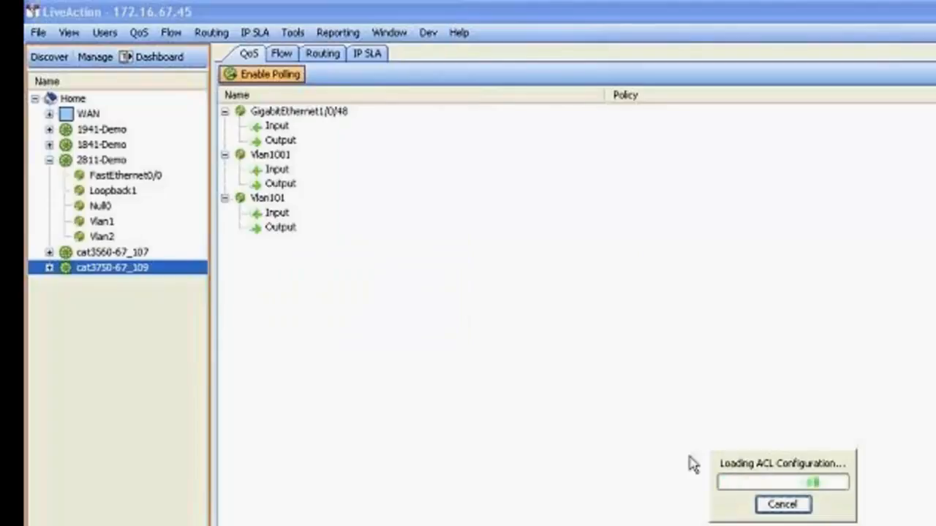
left_click(114, 268)
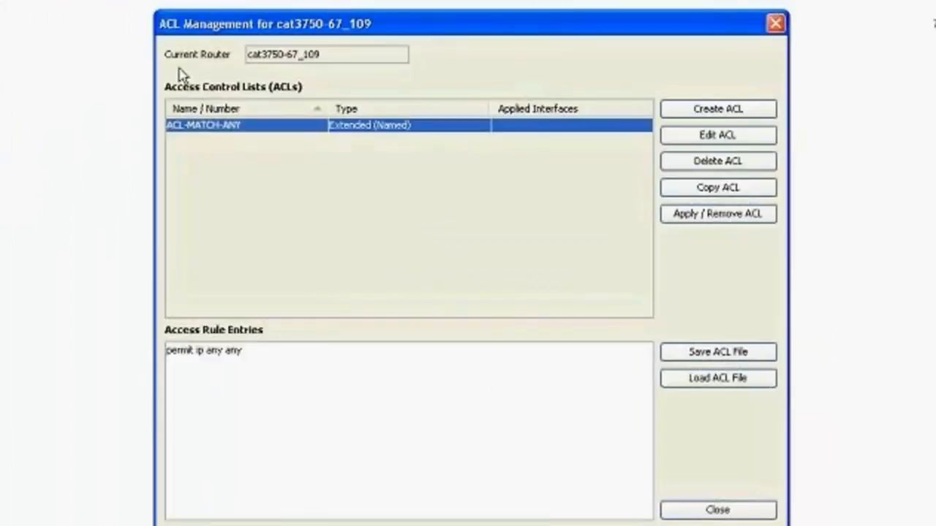
left_click(717, 134)
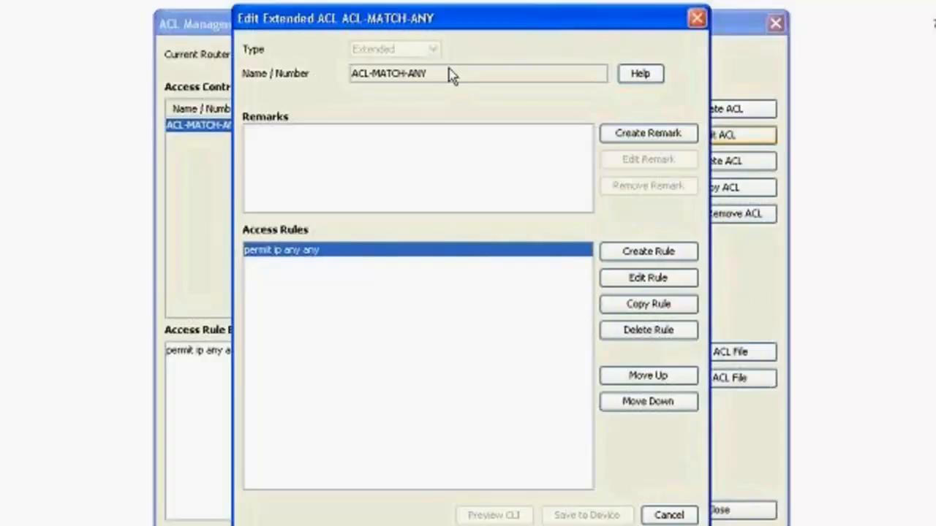
mouse_move(468, 36)
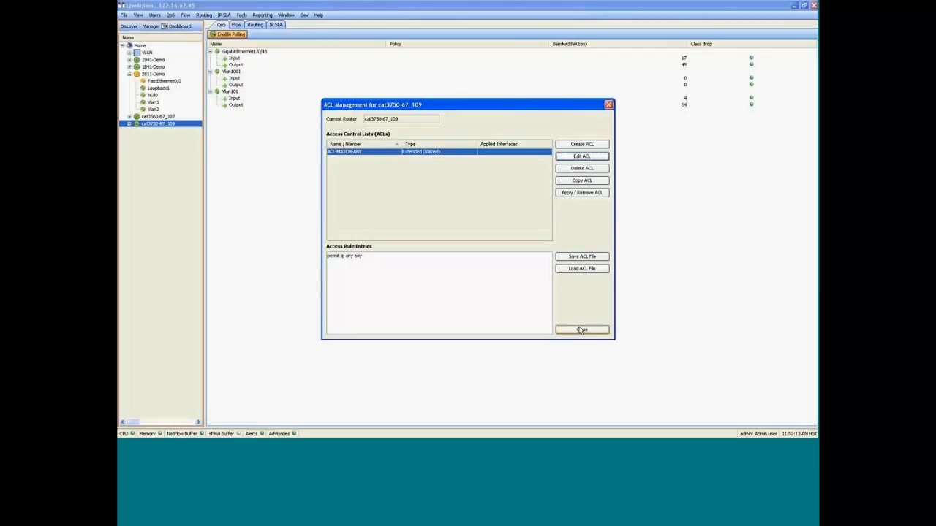
left_click(582, 330)
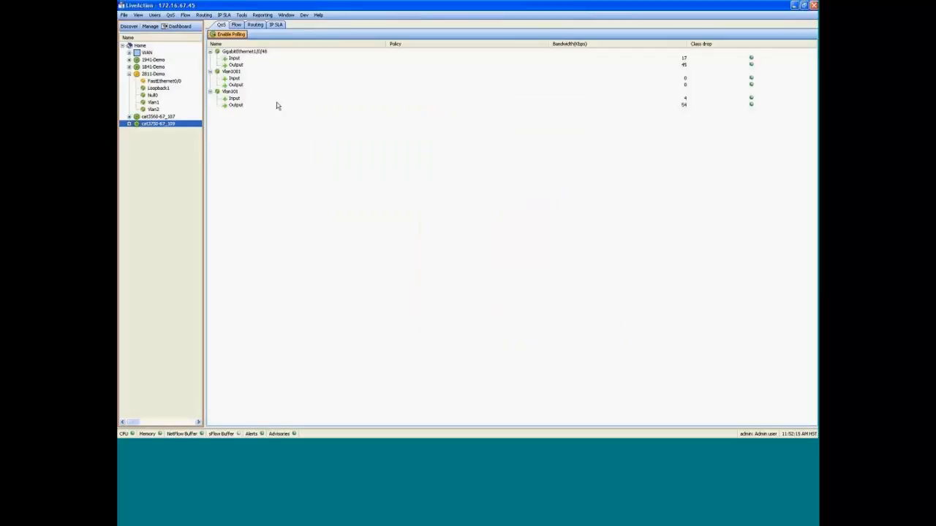
mouse_move(745, 7)
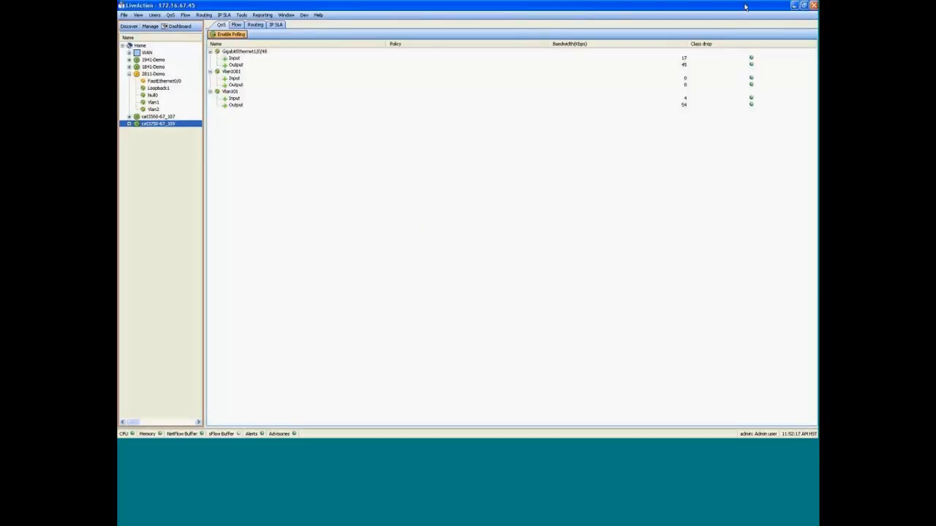